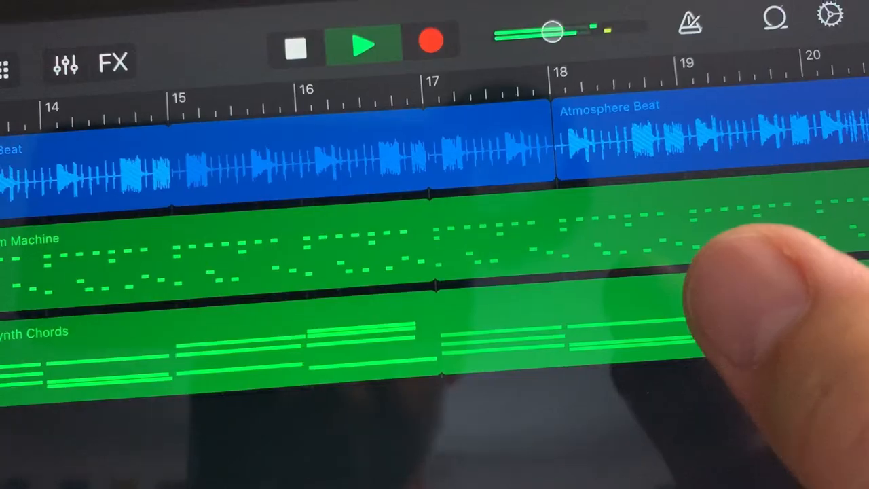
Browse the Page Backgrounds, Embedding Documents and Sharing Files pages, then reselect the EdTechMusic notebook
{"action": "key", "text": "alt+tab"}
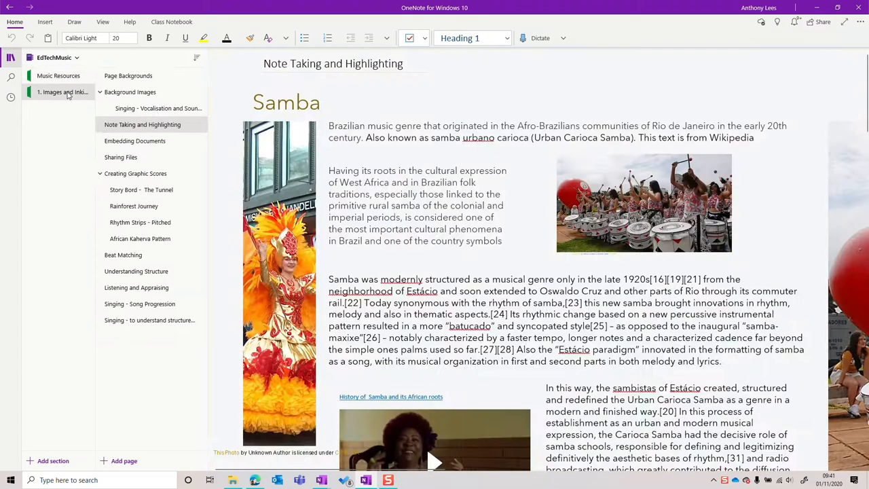
{"action": "left_click", "coordinate": [128, 76]}
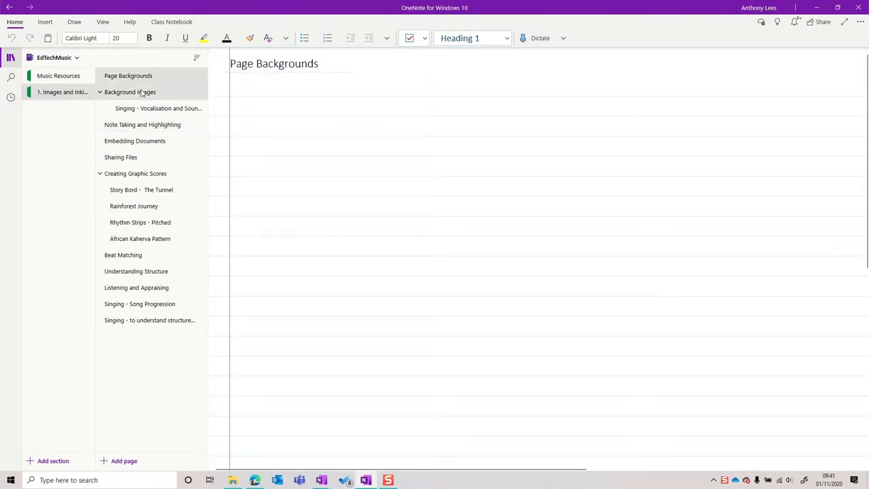
{"action": "left_click", "coordinate": [135, 140]}
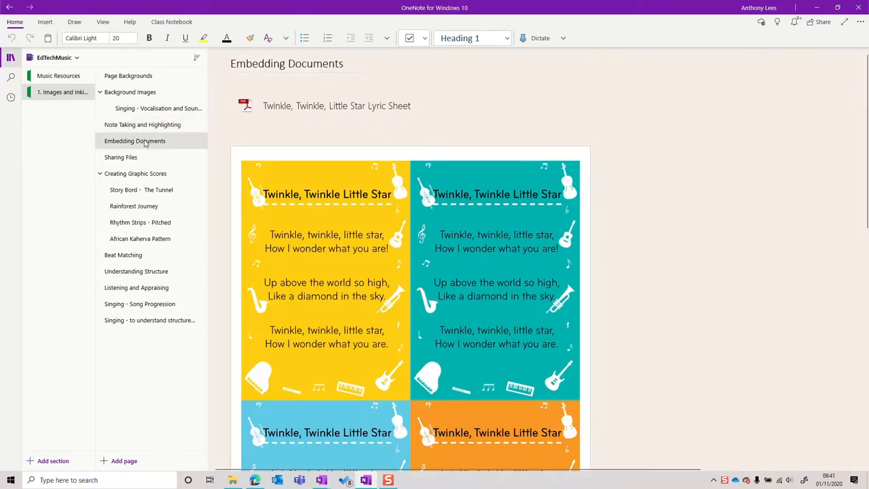
{"action": "left_click", "coordinate": [121, 157]}
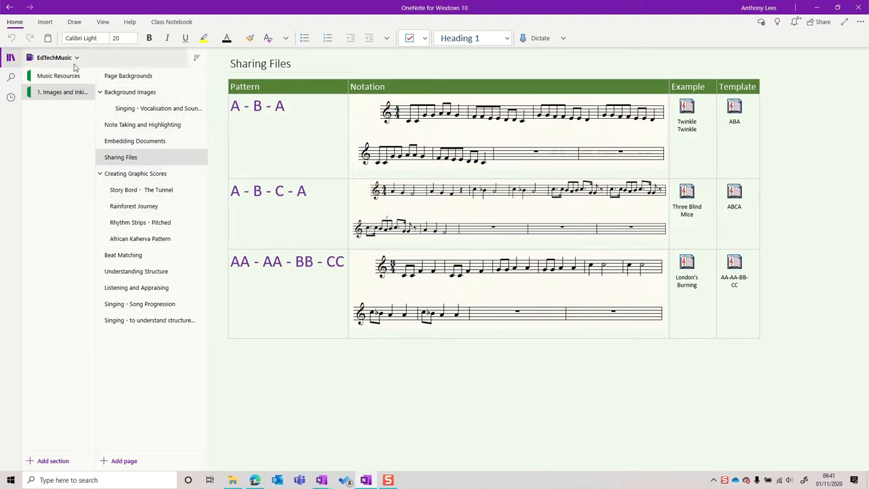
{"action": "left_click", "coordinate": [77, 57]}
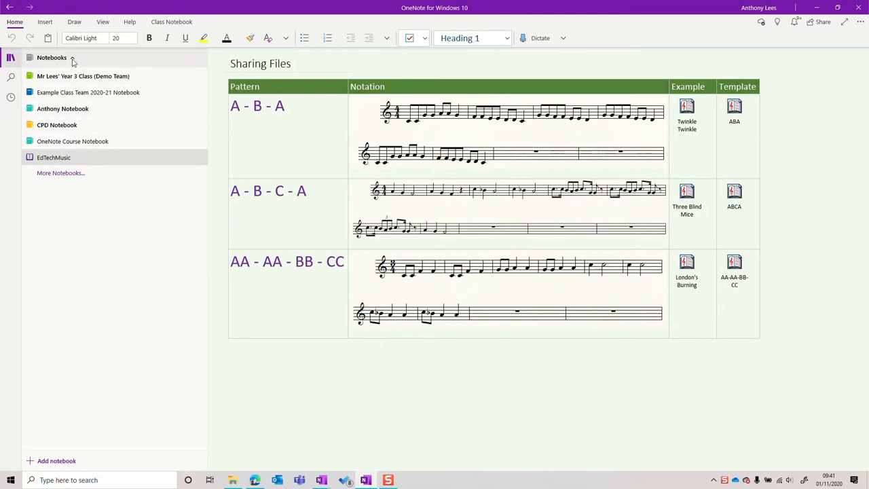
{"action": "left_click", "coordinate": [54, 157]}
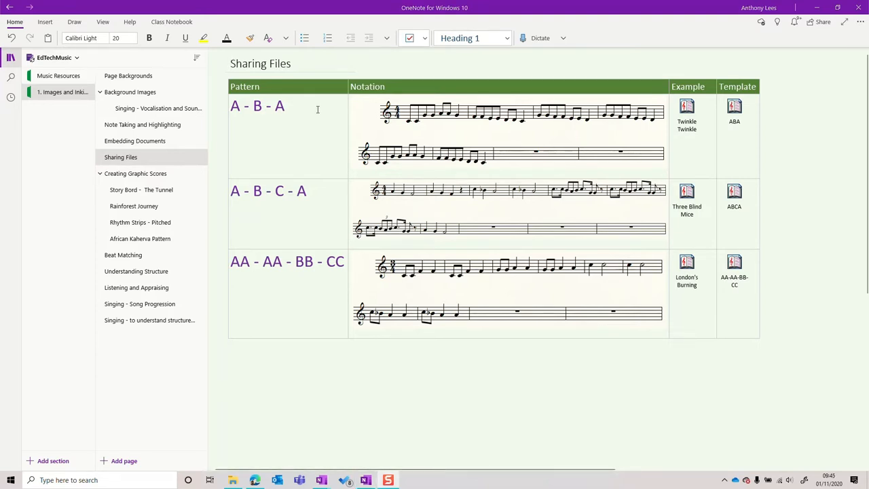
Open the Page Backgrounds page and apply a ruled line style to it
{"action": "left_click", "coordinate": [128, 75]}
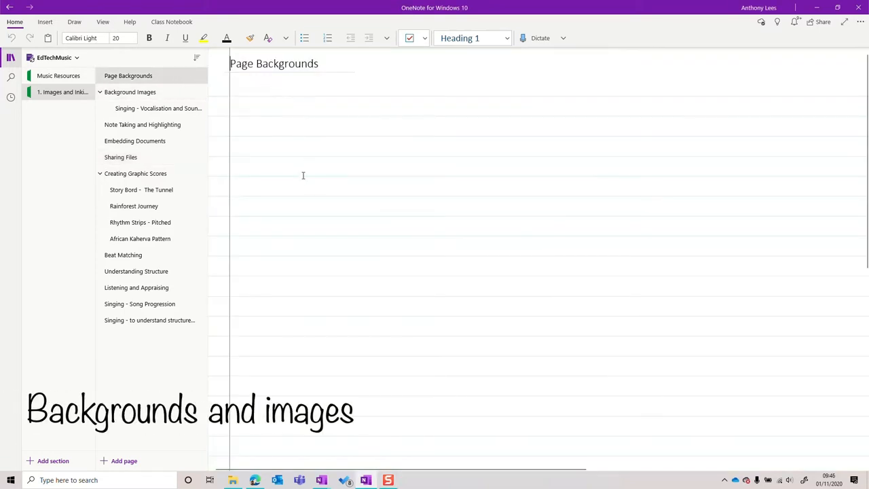
{"action": "left_click", "coordinate": [103, 22]}
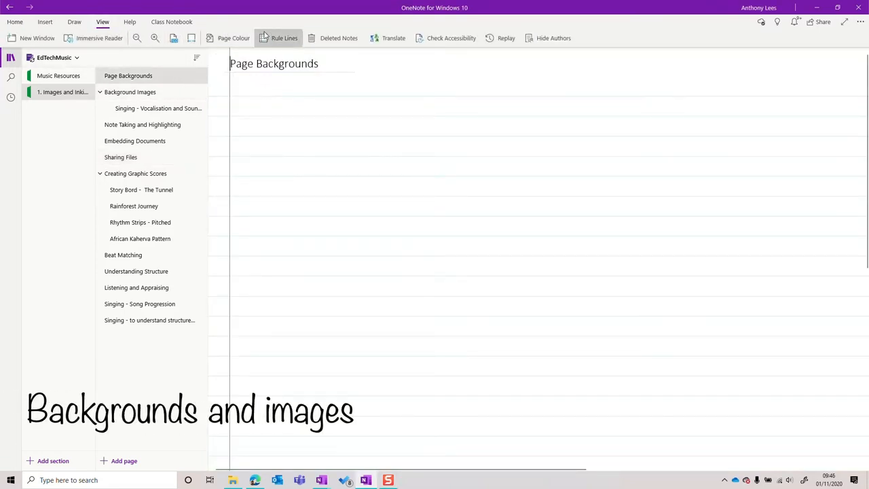
{"action": "left_click", "coordinate": [283, 37]}
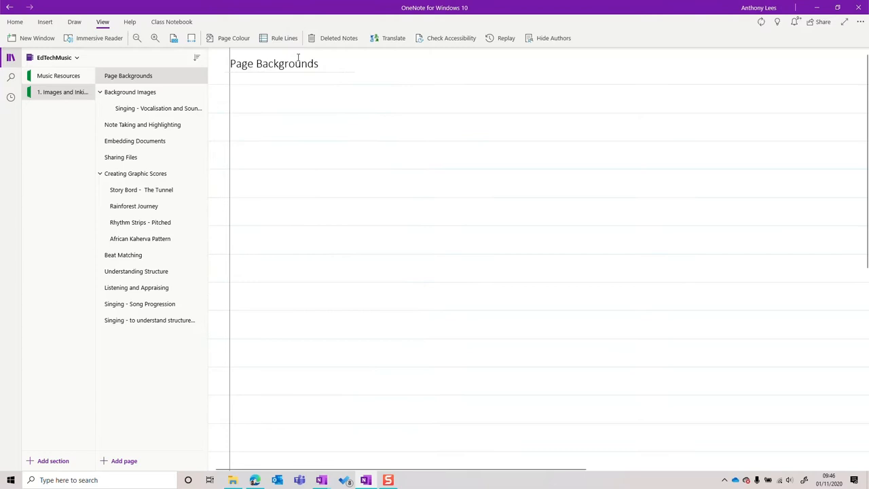
{"action": "left_click", "coordinate": [284, 38]}
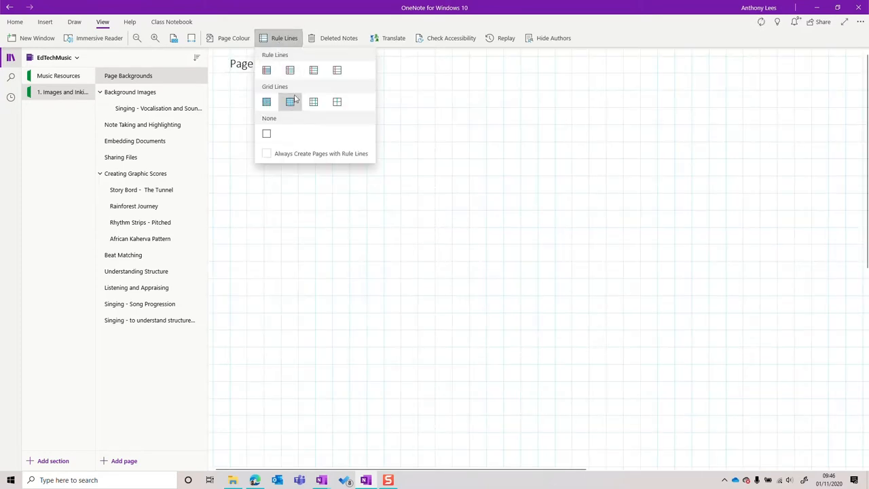
{"action": "left_click", "coordinate": [337, 101]}
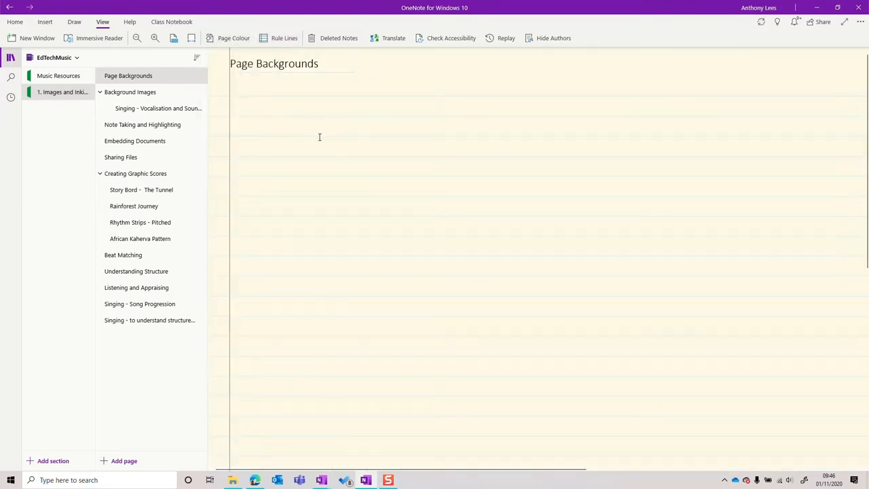
Ink a wavy pitch contour line across the page with a pen
{"action": "left_click", "coordinate": [74, 21]}
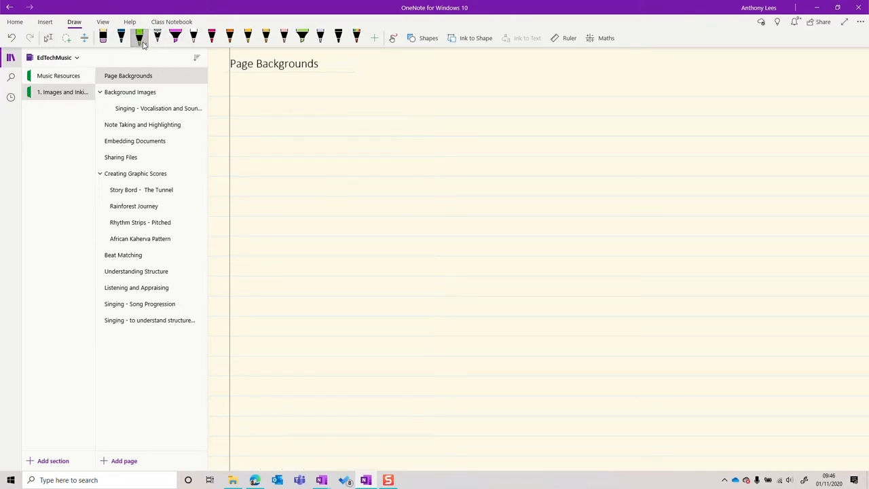
{"action": "left_click_drag", "start_coordinate": [277, 142], "coordinate": [449, 142]}
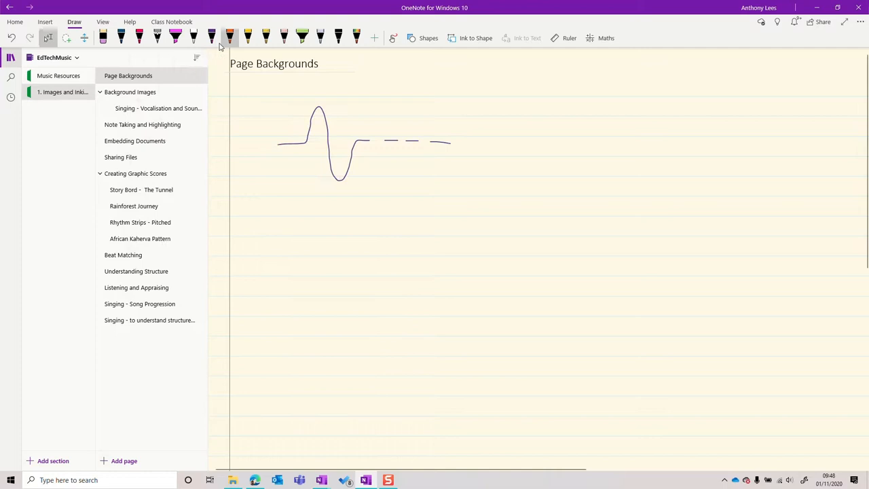
{"action": "left_click", "coordinate": [428, 38]}
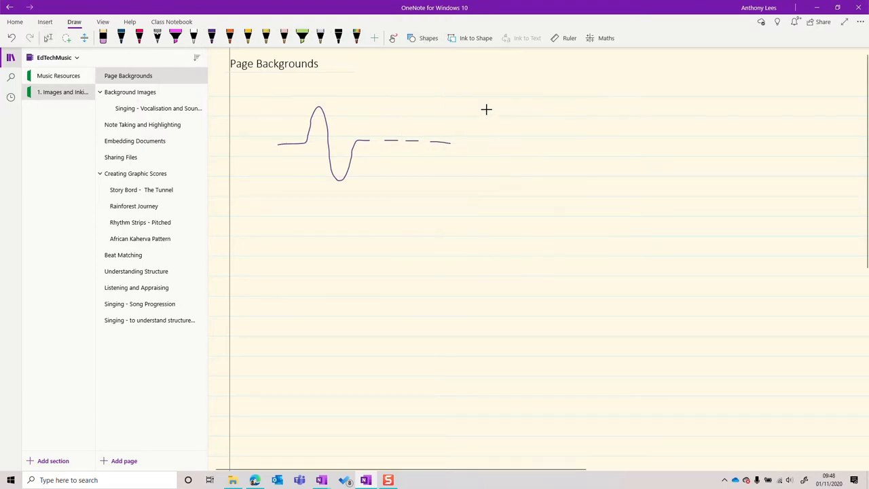
{"action": "left_click", "coordinate": [284, 38]}
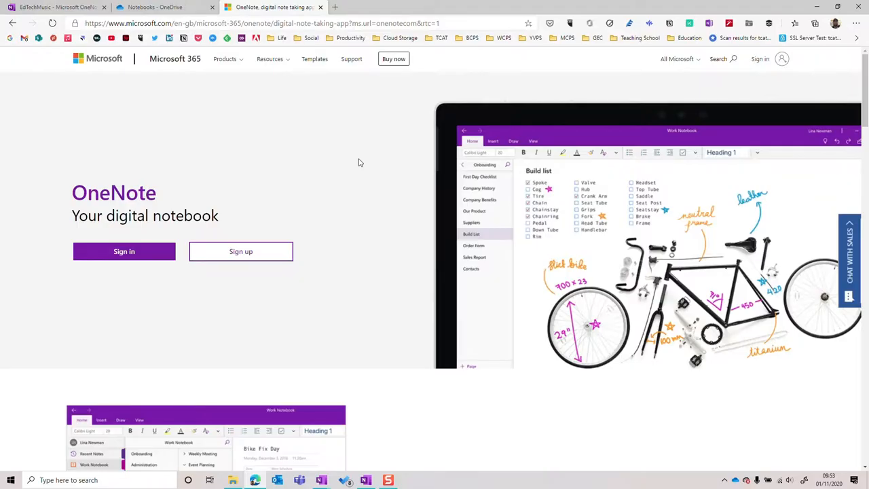
{"action": "mouse_move", "coordinate": [267, 152]}
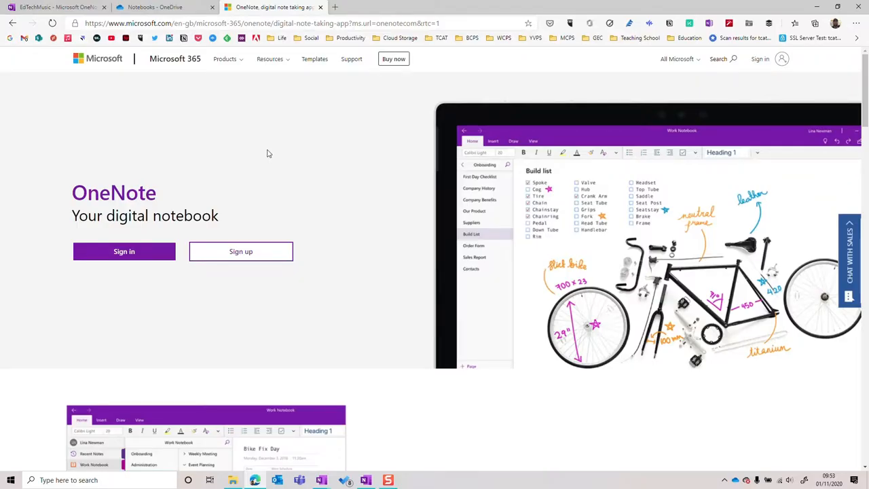
{"action": "mouse_move", "coordinate": [275, 159]}
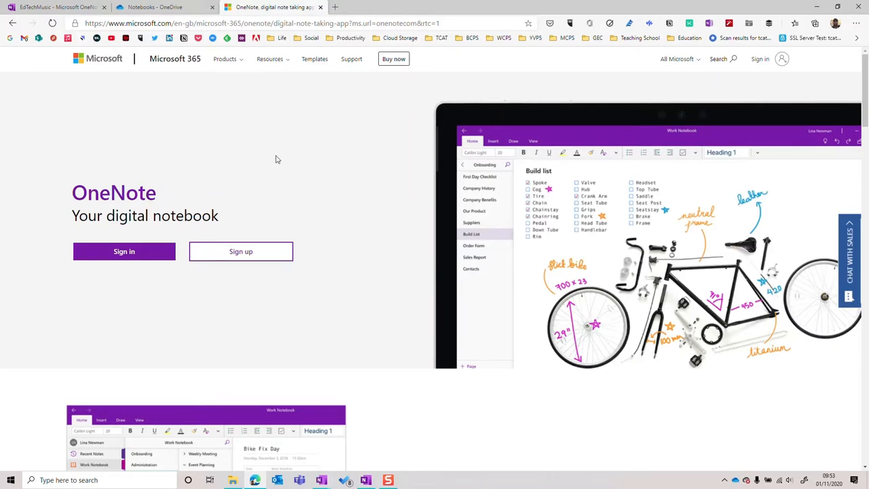
{"action": "mouse_move", "coordinate": [300, 150]}
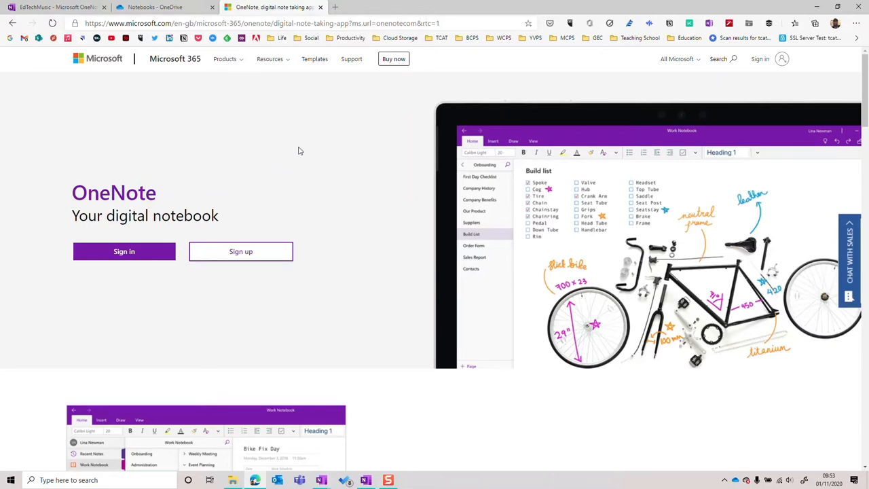
{"action": "mouse_move", "coordinate": [241, 252]}
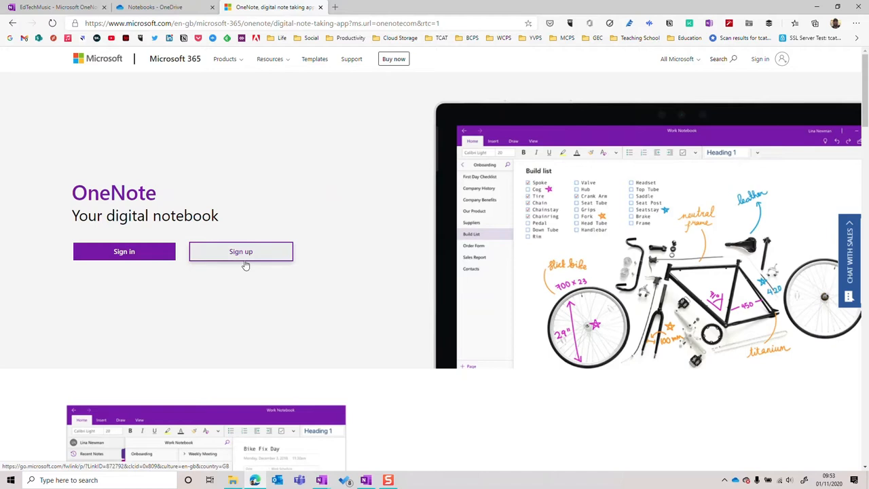
{"action": "mouse_move", "coordinate": [180, 285]}
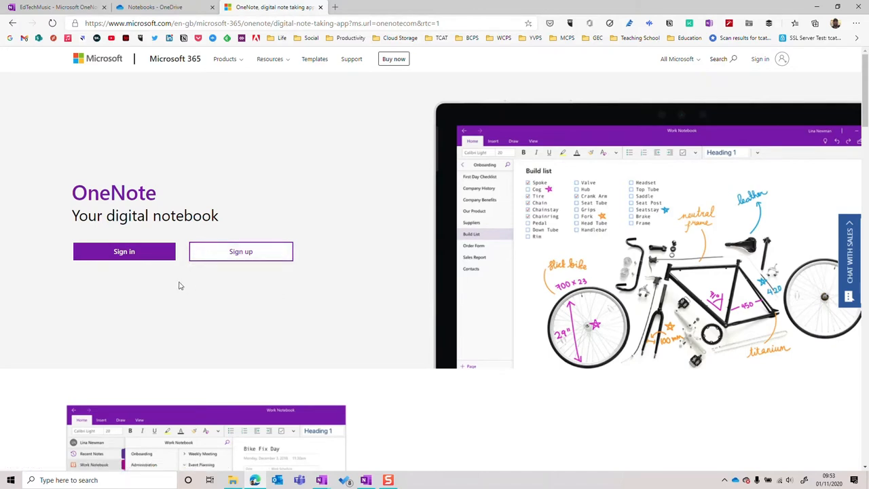
{"action": "mouse_move", "coordinate": [332, 300]}
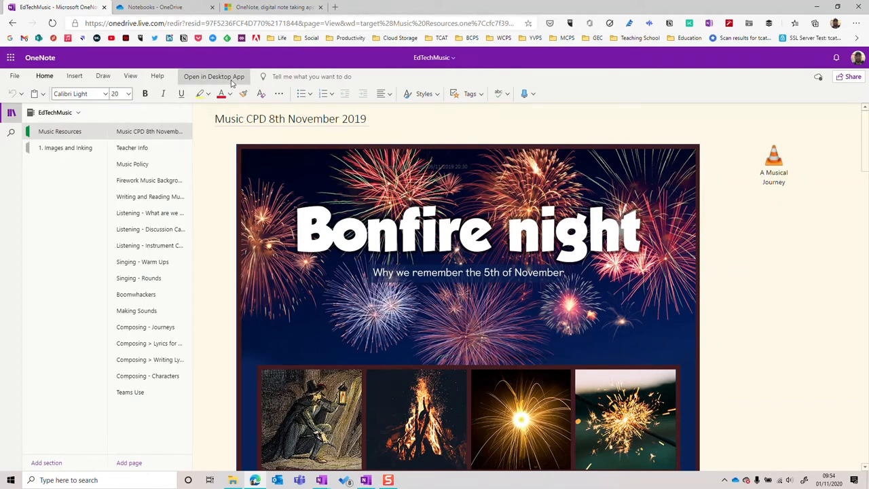
Open the Music CPD 8th November 2019 page in the OneNote desktop app
{"action": "left_click", "coordinate": [214, 76]}
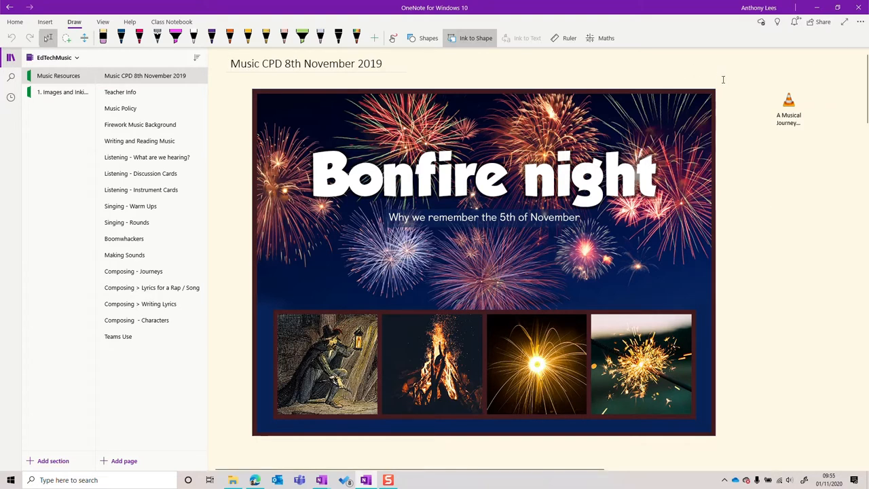
Change the EdTechMusic sharing permission for invitees from Can edit to Can view
{"action": "left_click", "coordinate": [823, 22]}
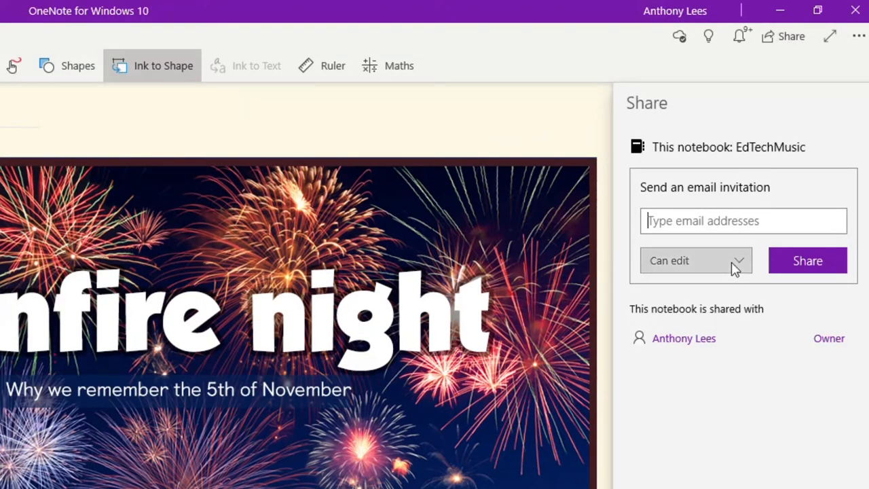
{"action": "left_click", "coordinate": [696, 260]}
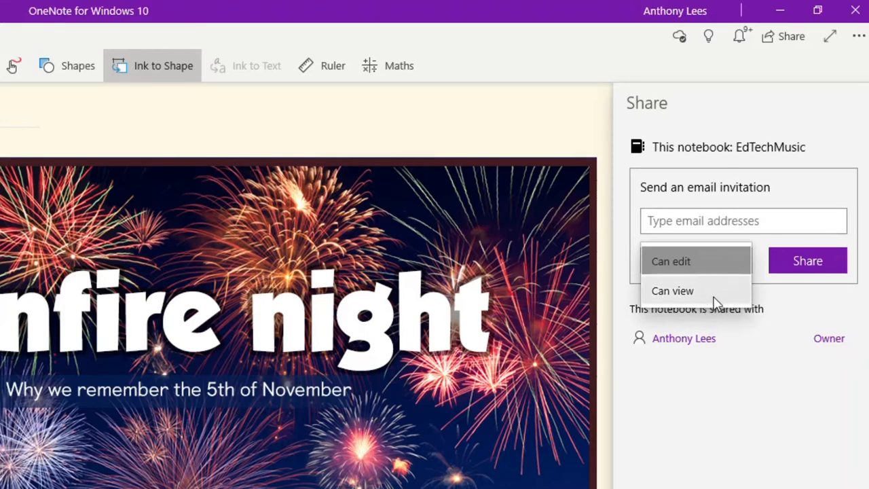
{"action": "left_click", "coordinate": [672, 290]}
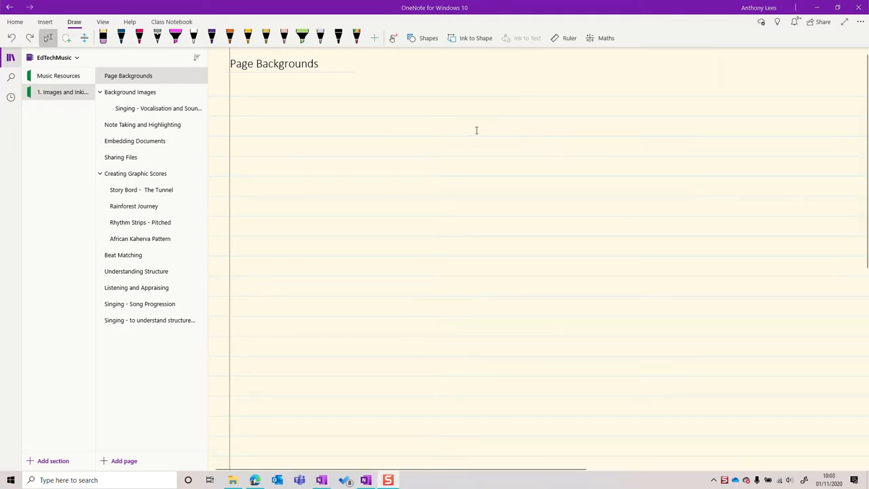
{"action": "mouse_move", "coordinate": [462, 193]}
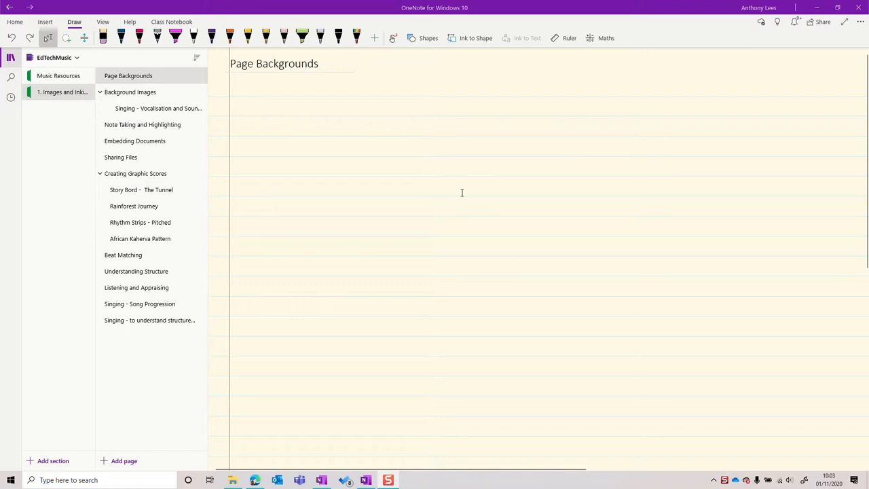
{"action": "mouse_move", "coordinate": [433, 188]}
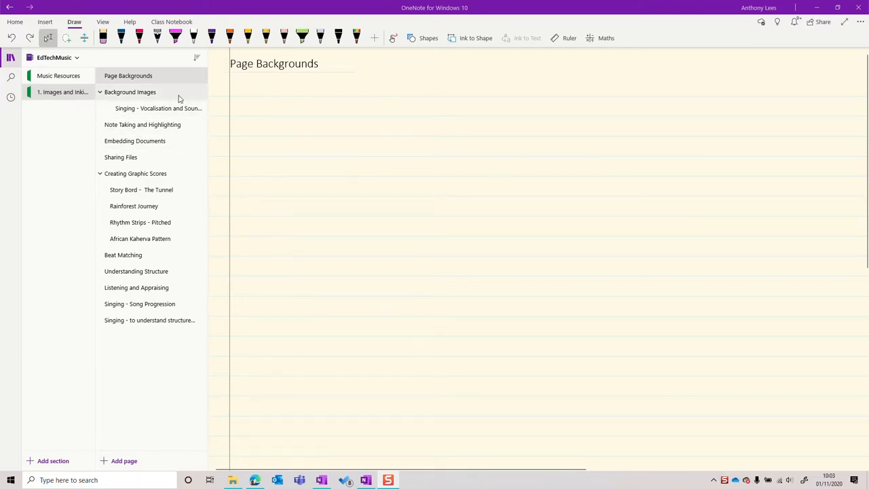
Switch to the Background Images page with the stave and piano keyboard pictures
{"action": "left_click", "coordinate": [130, 92]}
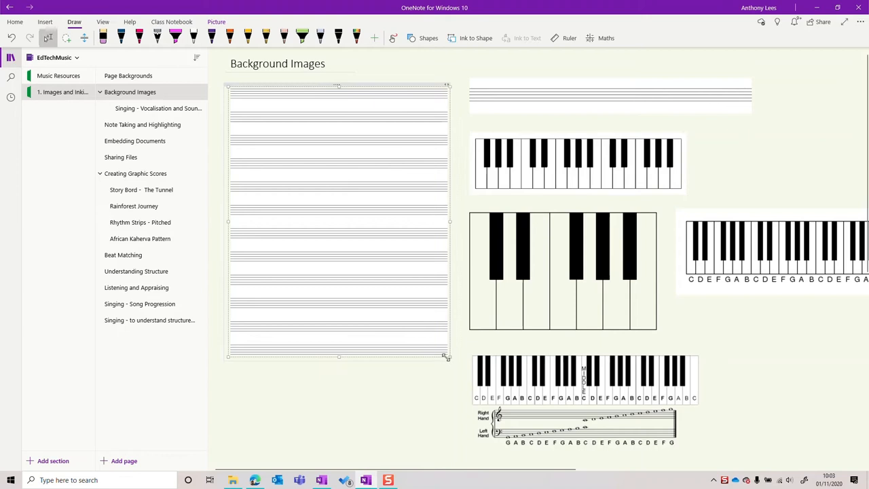
Resize the blank stave picture and set it as the page background
{"action": "left_click_drag", "start_coordinate": [447, 358], "coordinate": [421, 346]}
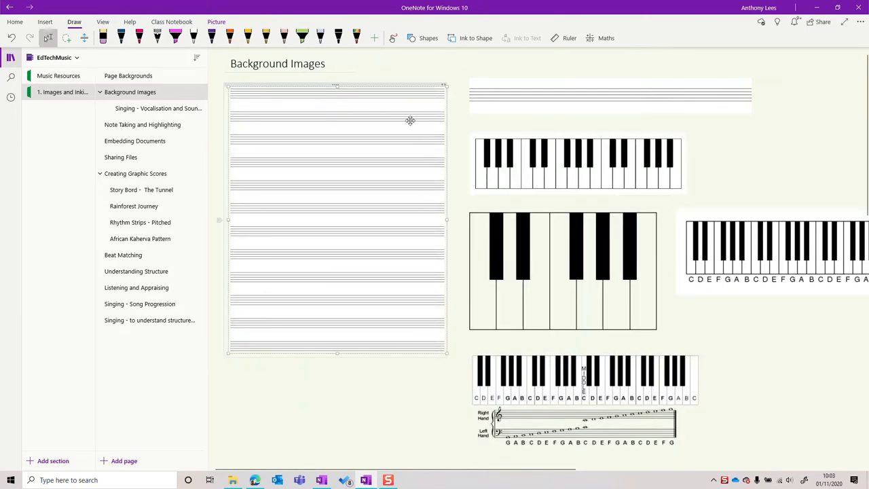
{"action": "right_click", "coordinate": [410, 121]}
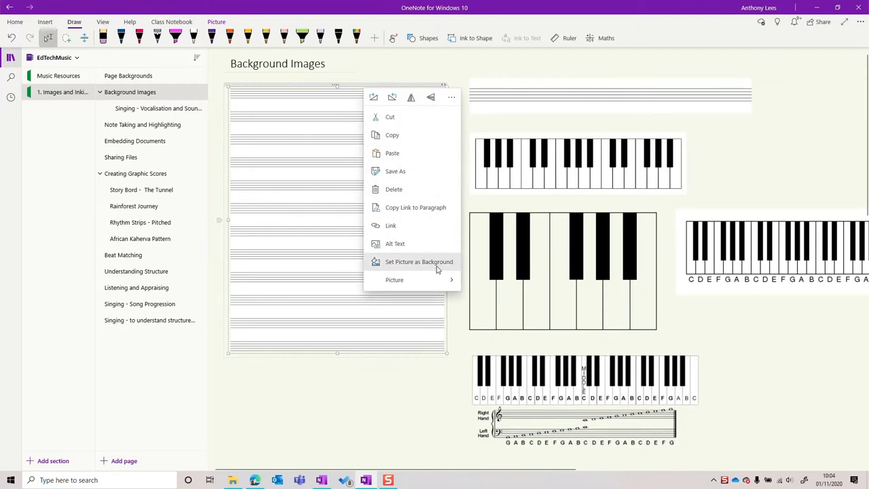
{"action": "left_click", "coordinate": [419, 261]}
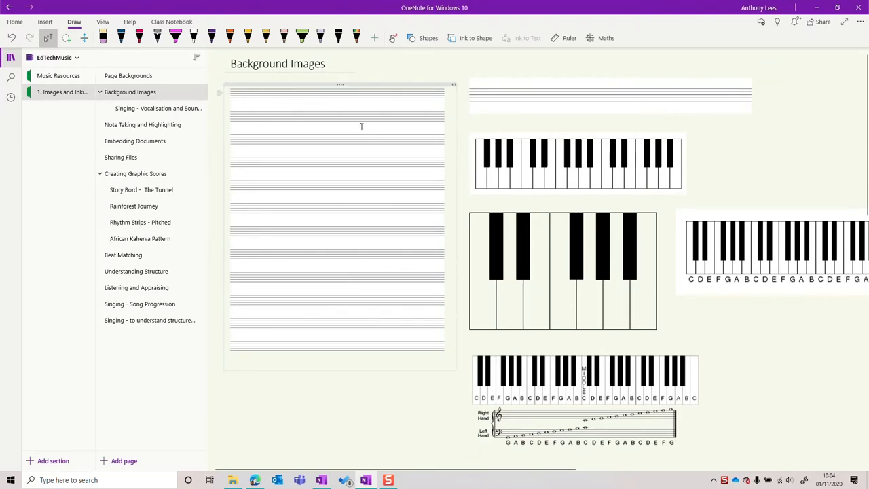
Ink a treble clef, 4/4 time signature and notes on the first staff
{"action": "left_click", "coordinate": [249, 37]}
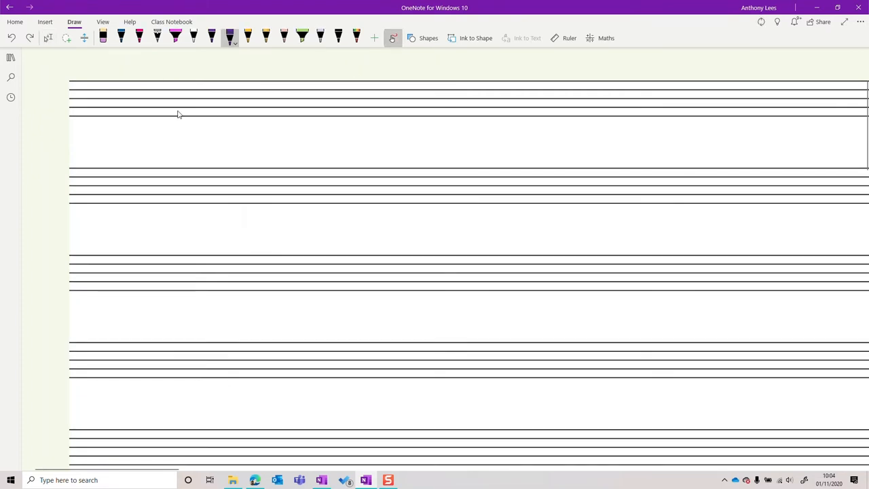
{"action": "left_click_drag", "start_coordinate": [81, 72], "coordinate": [82, 112]}
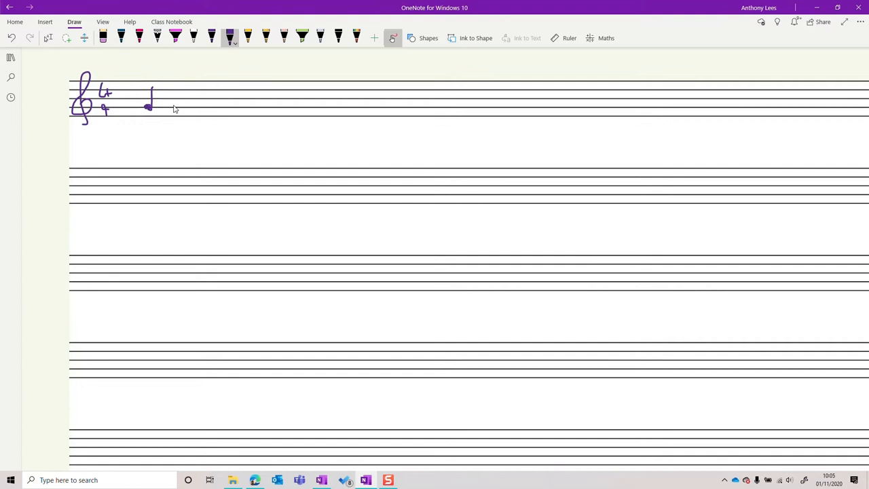
{"action": "left_click_drag", "start_coordinate": [177, 101], "coordinate": [224, 92]}
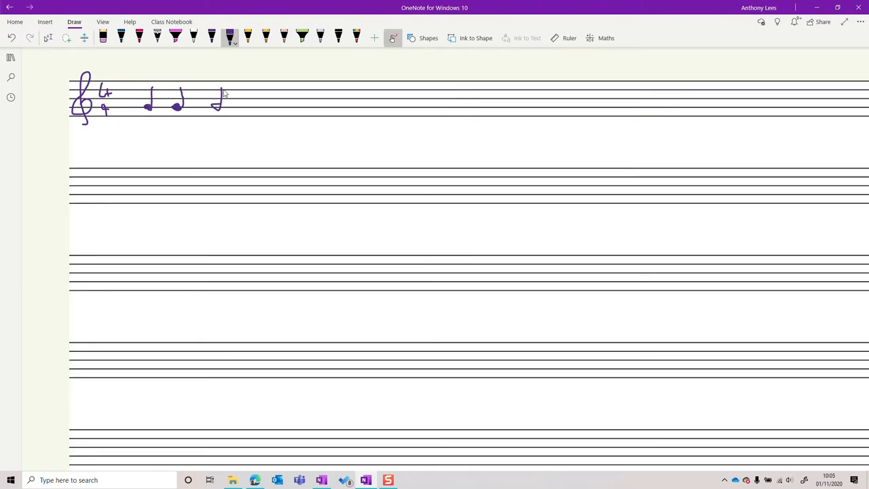
{"action": "left_click_drag", "start_coordinate": [250, 82], "coordinate": [250, 112]}
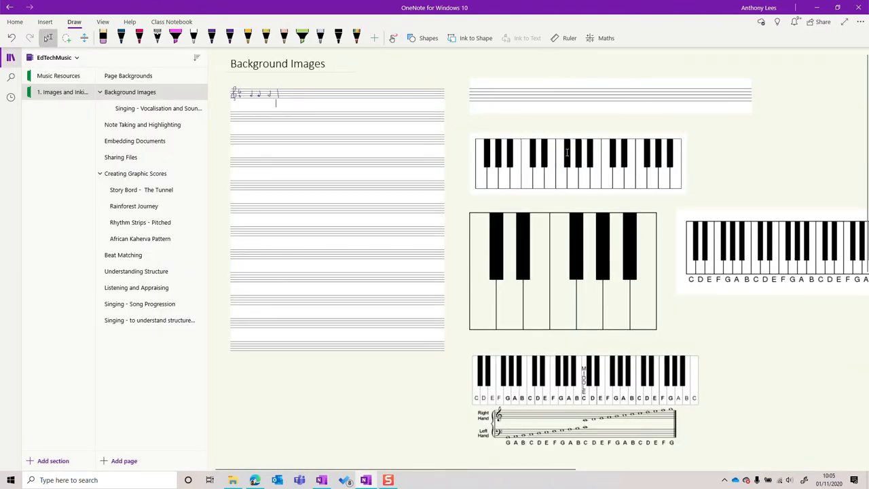
Bring up the Online Pictures search from Insert > Pictures
{"action": "left_click", "coordinate": [45, 22]}
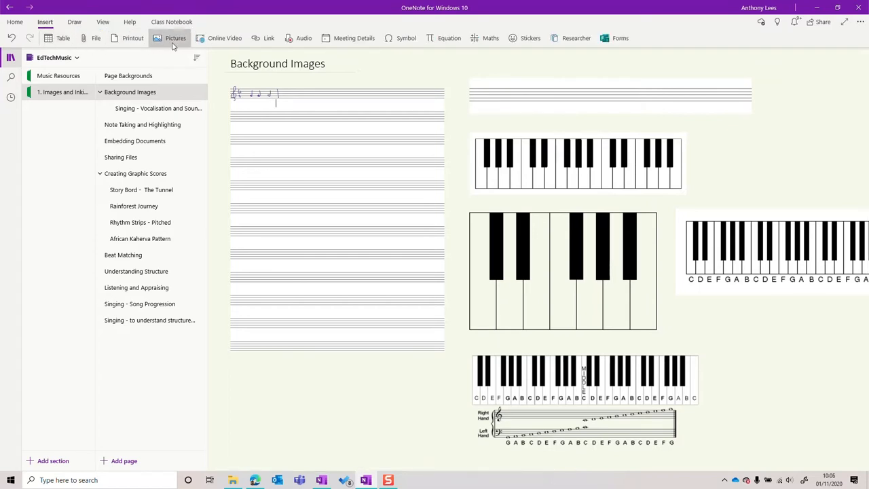
{"action": "left_click", "coordinate": [176, 38]}
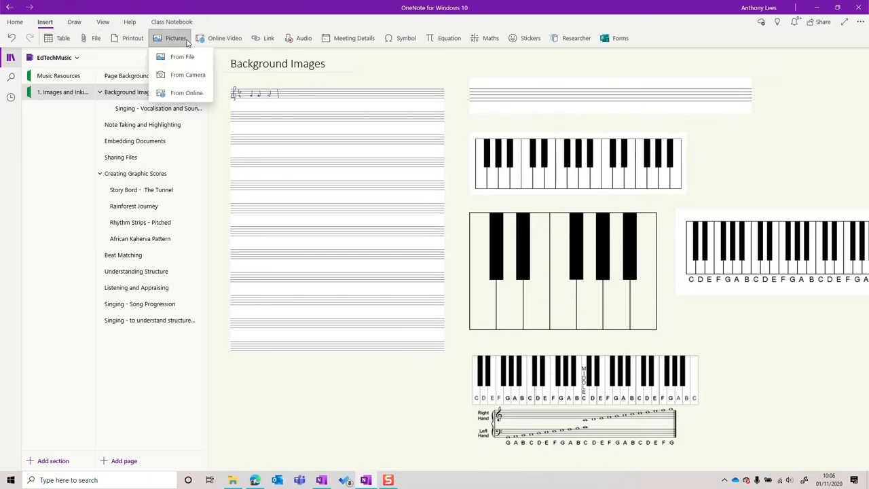
{"action": "mouse_move", "coordinate": [204, 58]}
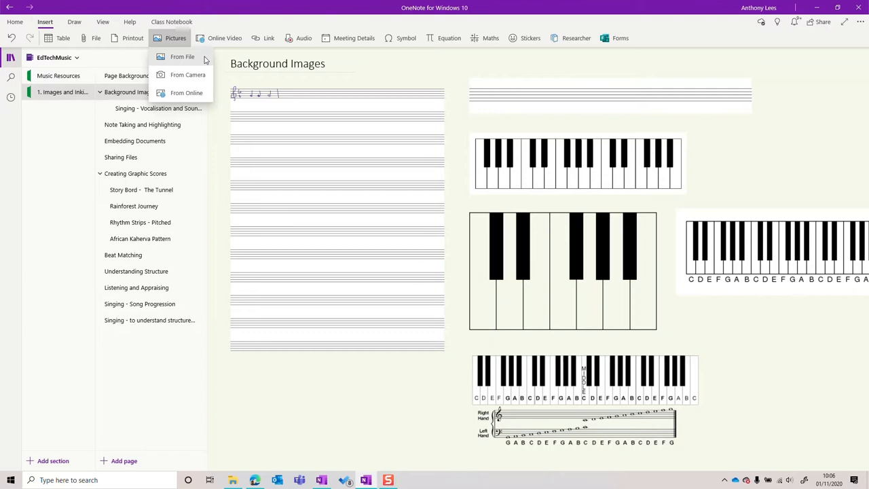
{"action": "mouse_move", "coordinate": [187, 74]}
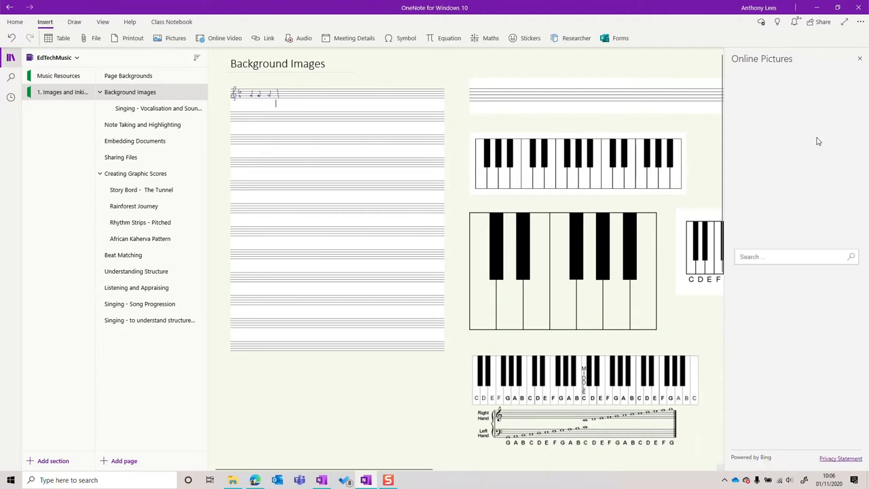
{"action": "mouse_move", "coordinate": [818, 178]}
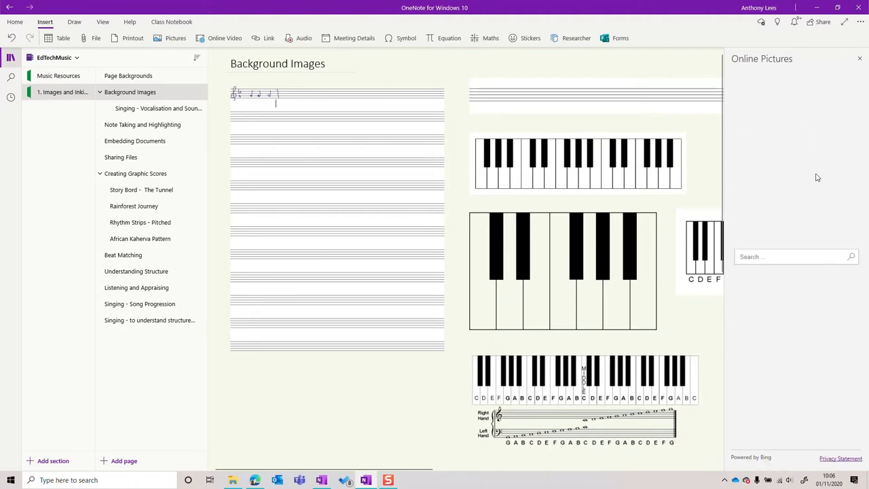
{"action": "left_click", "coordinate": [158, 108]}
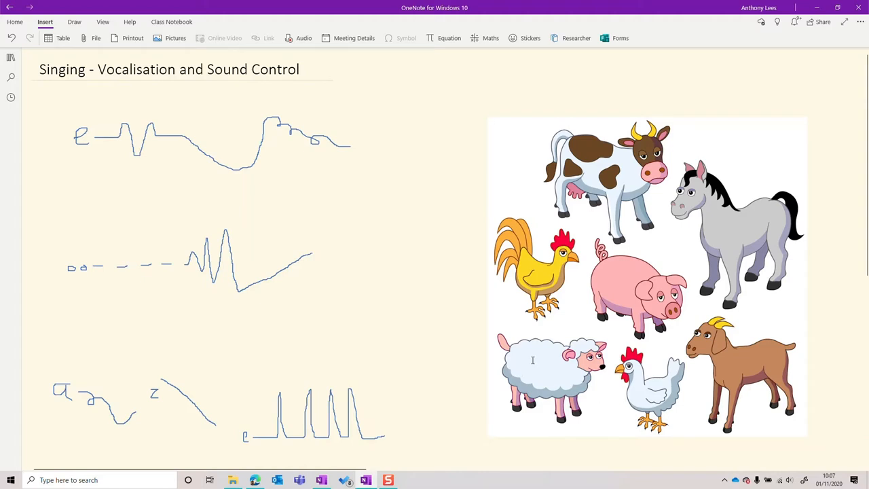
{"action": "mouse_move", "coordinate": [462, 199]}
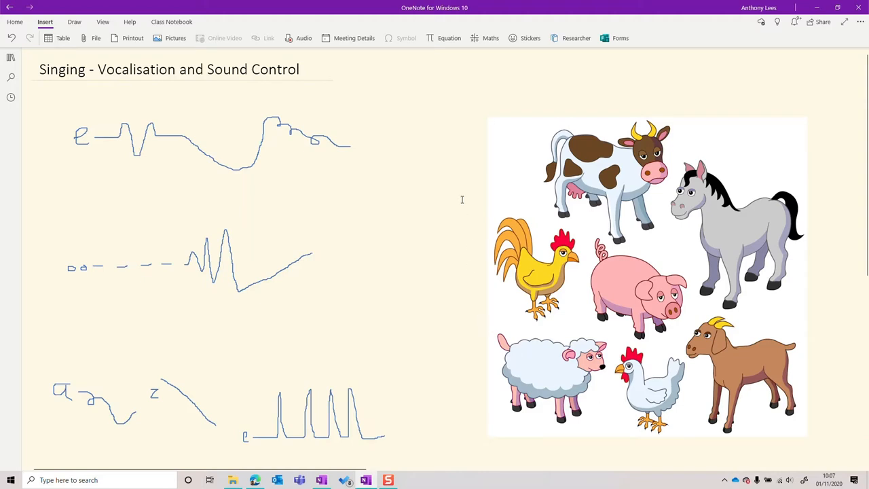
{"action": "mouse_move", "coordinate": [419, 211]}
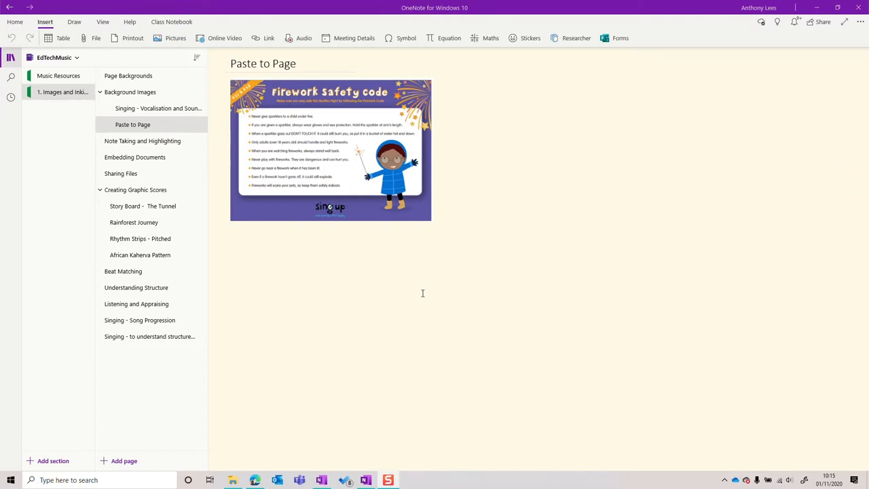
Switch to the Note Taking and Highlighting page with the Samba article and video
{"action": "left_click", "coordinate": [143, 141]}
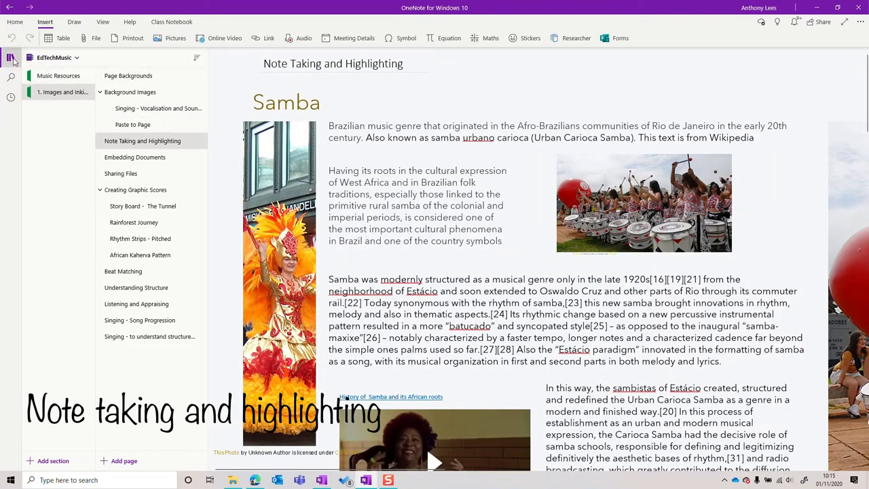
Hide the page list, set the highlighter to yellow, and start the samba history video
{"action": "left_click", "coordinate": [11, 58]}
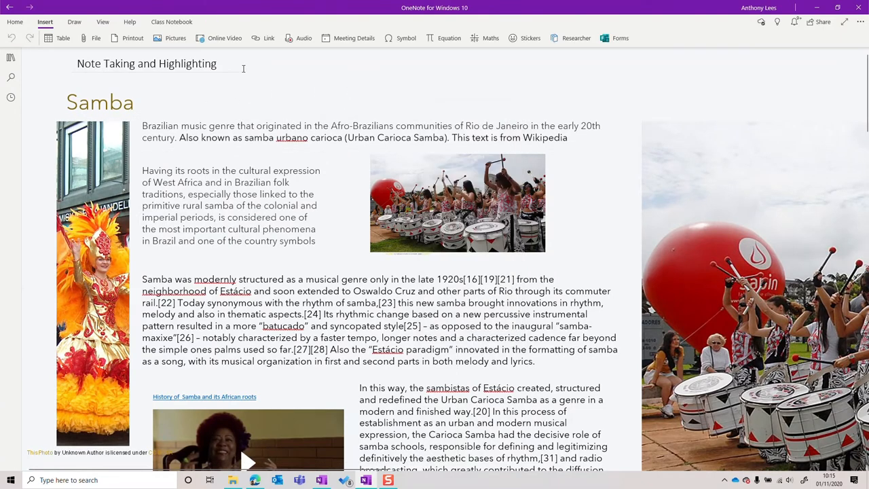
{"action": "left_click", "coordinate": [74, 22]}
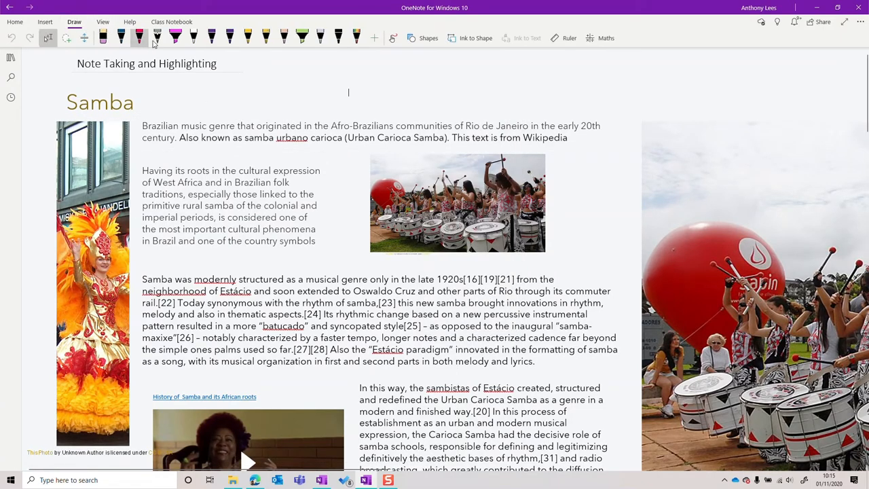
{"action": "left_click", "coordinate": [176, 37]}
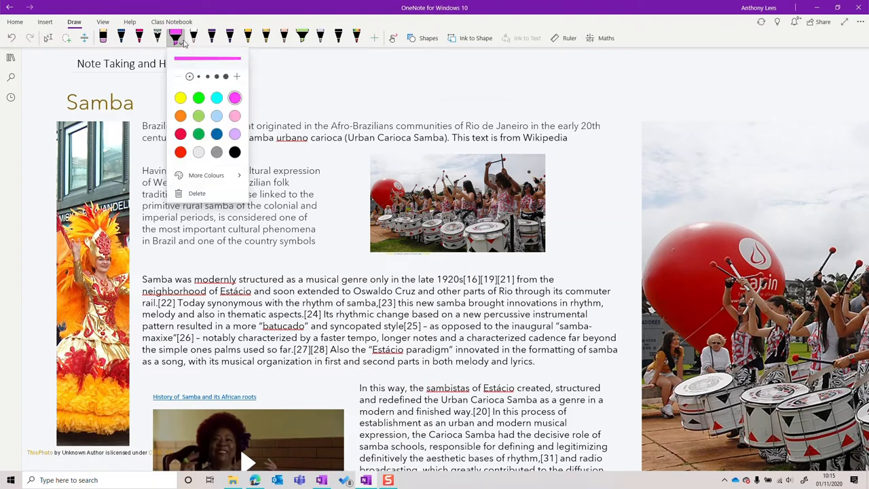
{"action": "left_click", "coordinate": [180, 97]}
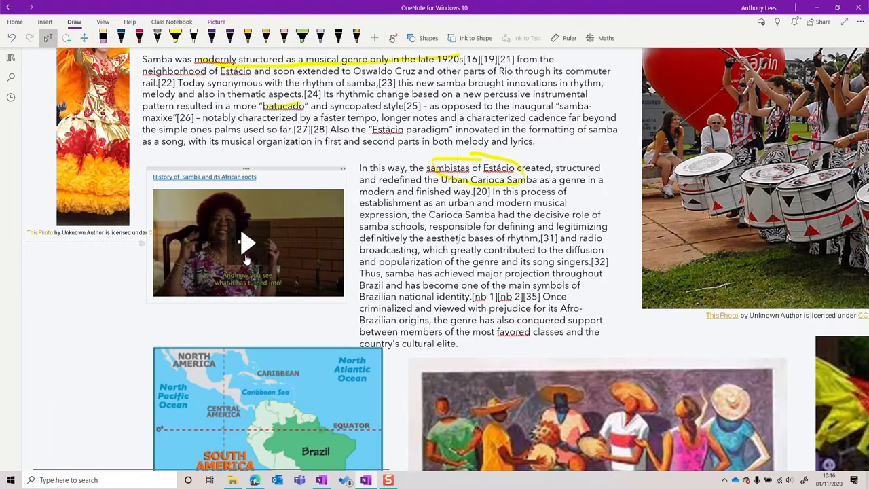
{"action": "left_click", "coordinate": [248, 244]}
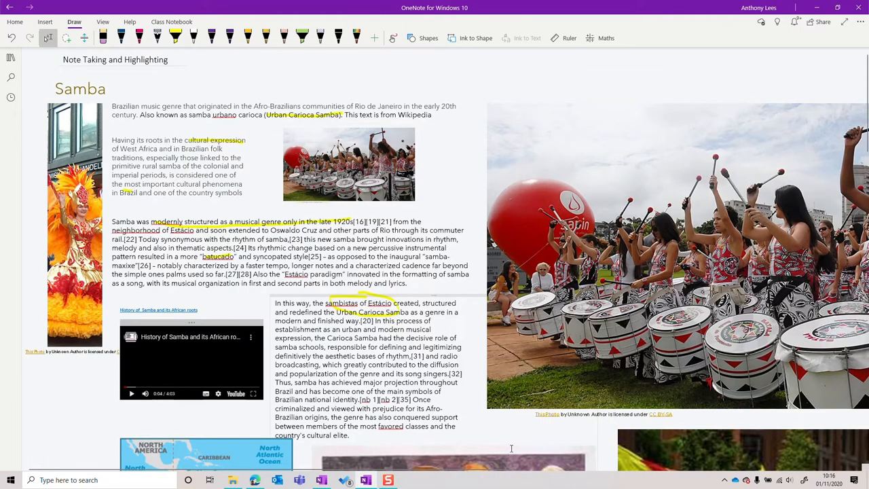
Scroll down to the 'Samba Rhythms - basic' score, pick a pen, and restore the page list
{"action": "scroll", "scroll_direction": "down", "scroll_amount": 3}
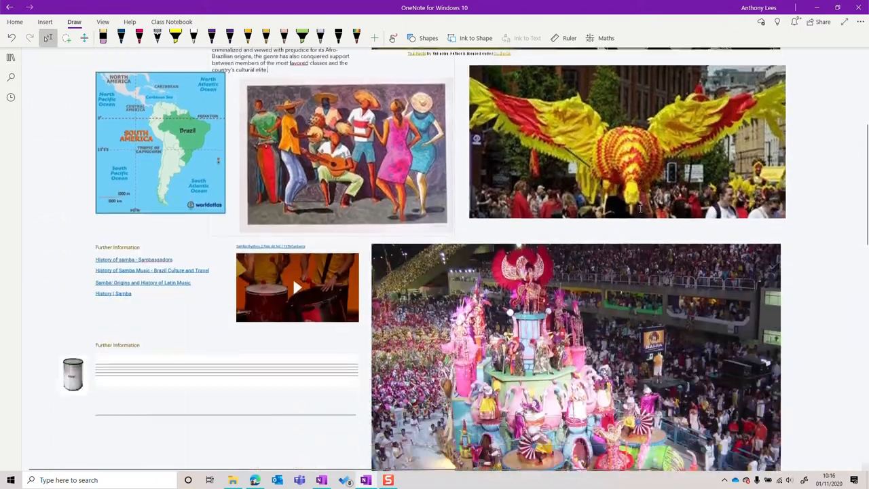
{"action": "scroll", "scroll_direction": "down", "scroll_amount": 3}
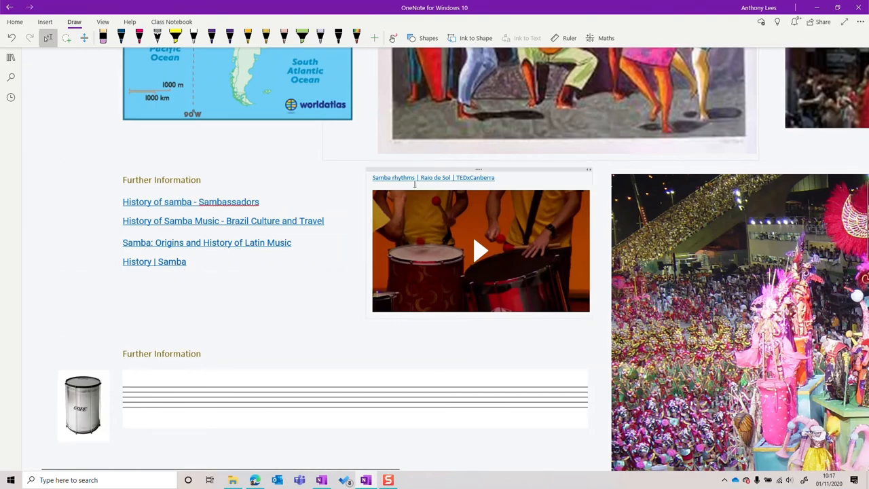
{"action": "scroll", "scroll_direction": "down", "scroll_amount": 3}
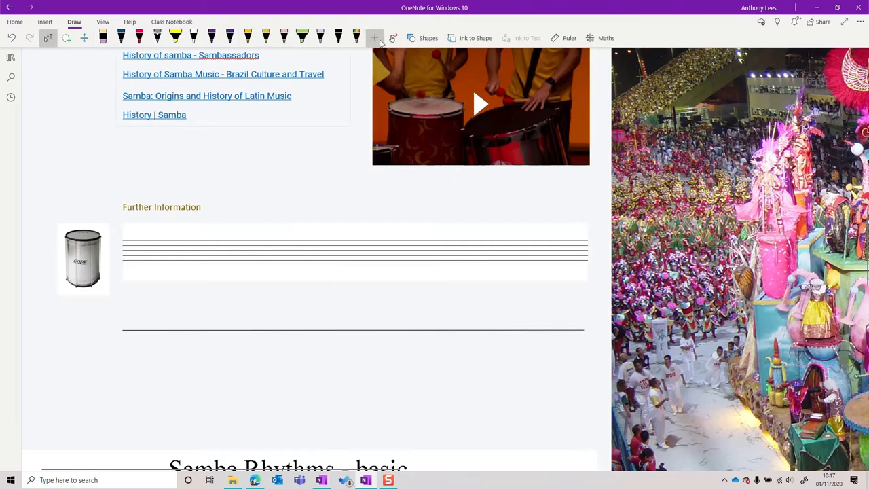
{"action": "left_click", "coordinate": [247, 37]}
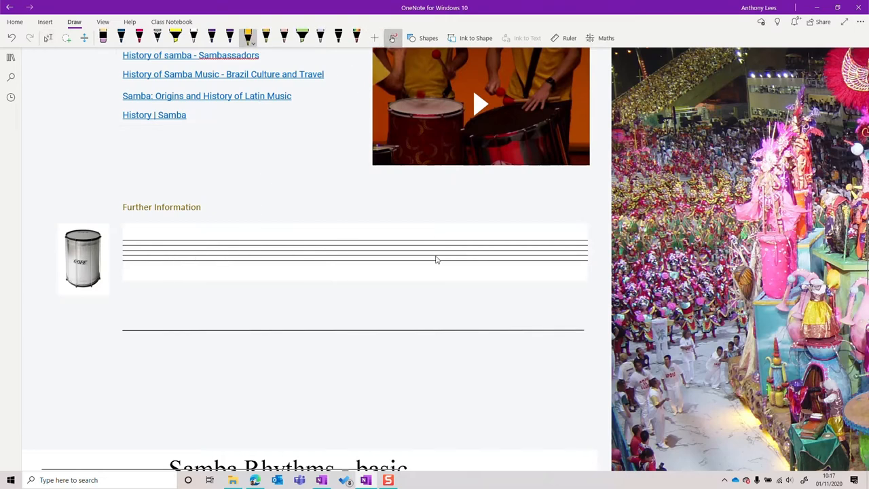
{"action": "mouse_move", "coordinate": [164, 257]}
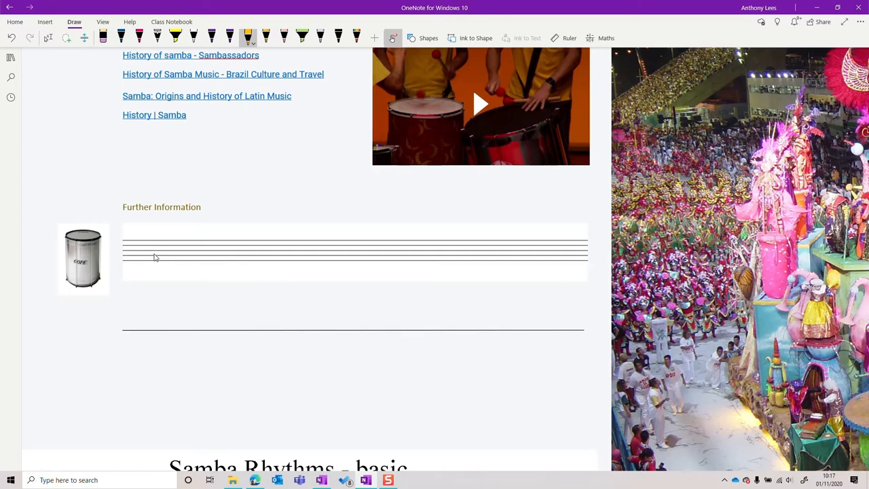
{"action": "mouse_move", "coordinate": [275, 262]}
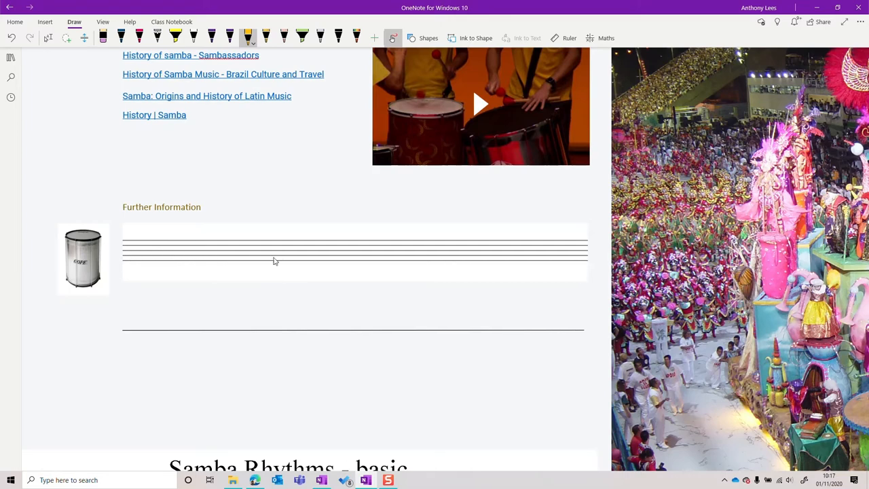
{"action": "scroll", "scroll_direction": "down", "scroll_amount": 3}
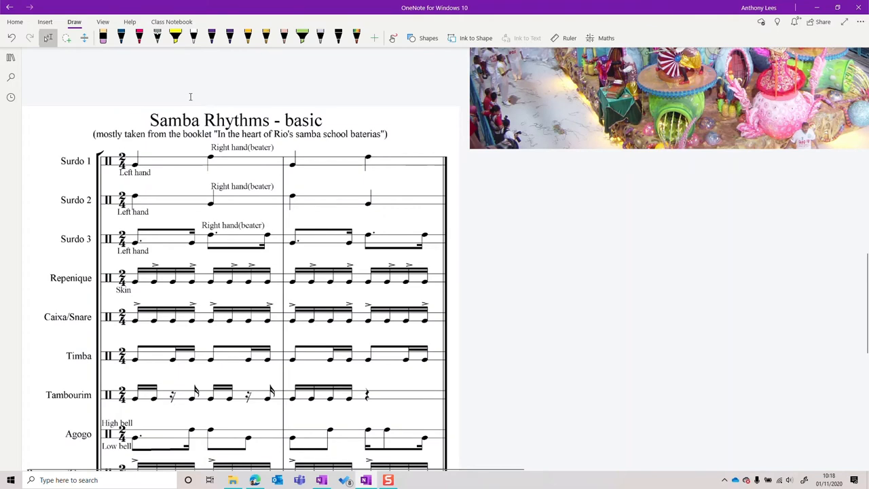
{"action": "left_click", "coordinate": [11, 57]}
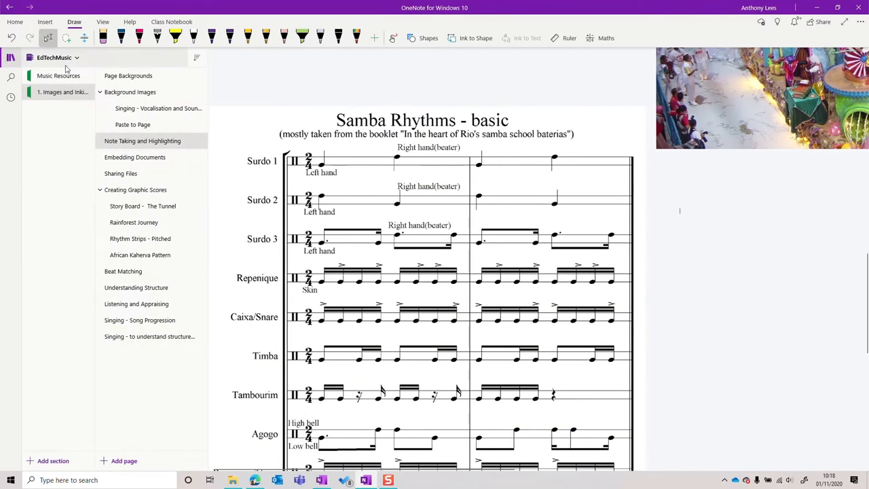
Open the Embedding Documents page and scroll through the Twinkle, Twinkle, Little Star lyric printout
{"action": "left_click", "coordinate": [135, 156]}
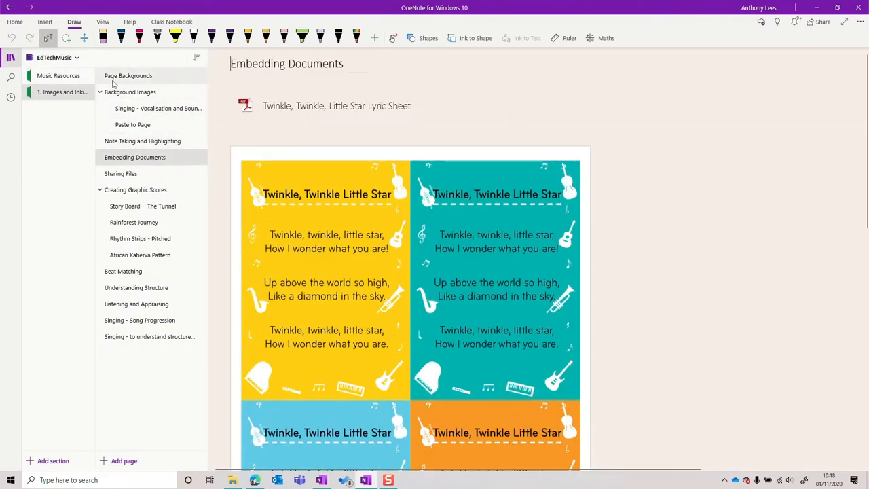
{"action": "left_click", "coordinate": [337, 106]}
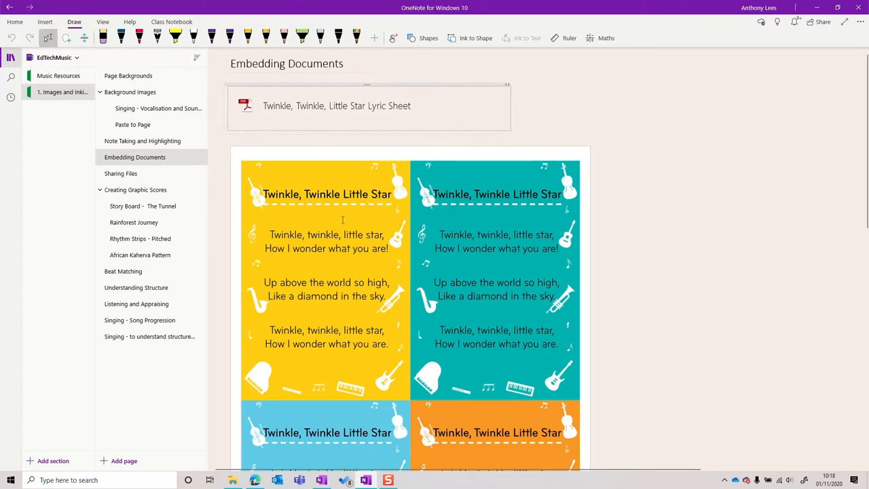
{"action": "scroll", "scroll_direction": "down", "scroll_amount": 3}
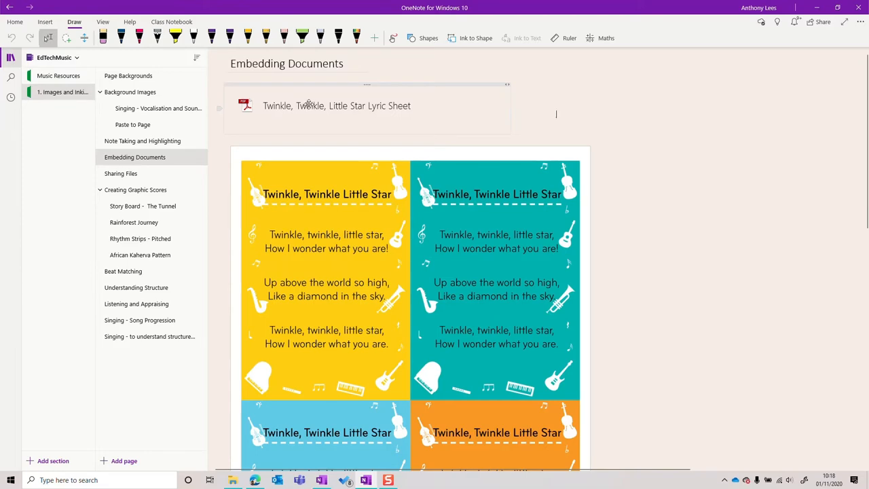
{"action": "scroll", "scroll_direction": "down", "scroll_amount": 3}
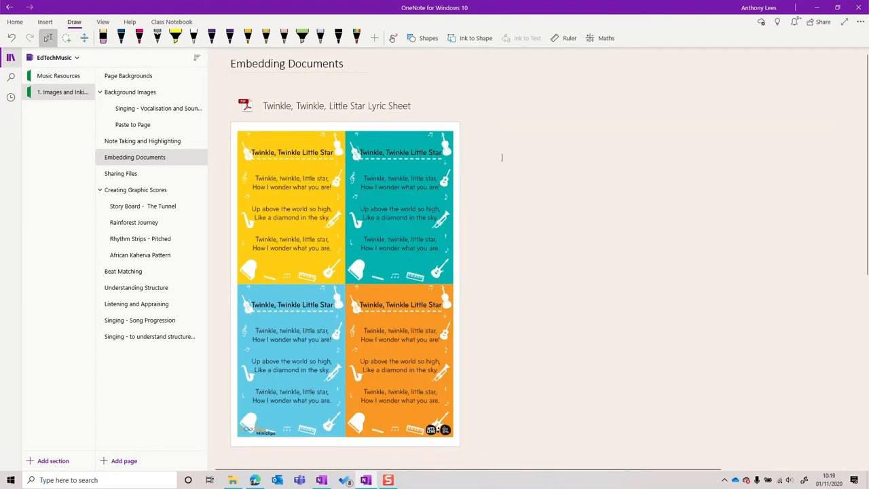
{"action": "left_click", "coordinate": [45, 21]}
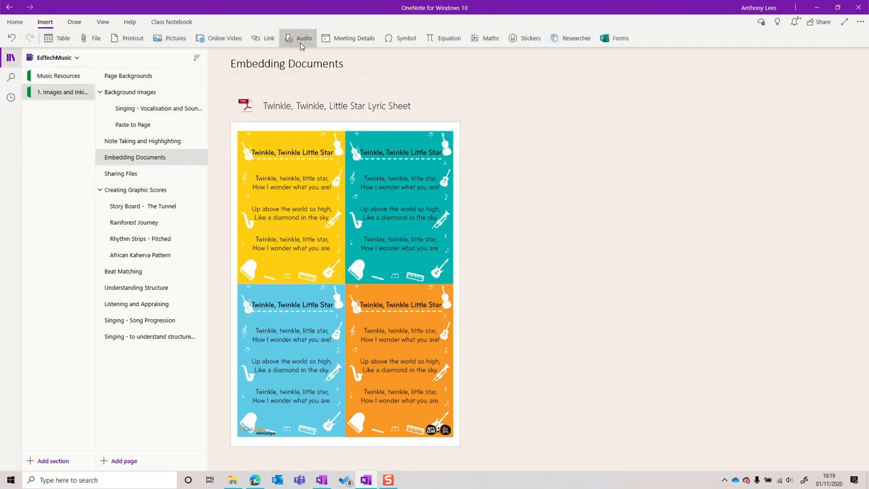
{"action": "mouse_move", "coordinate": [304, 38]}
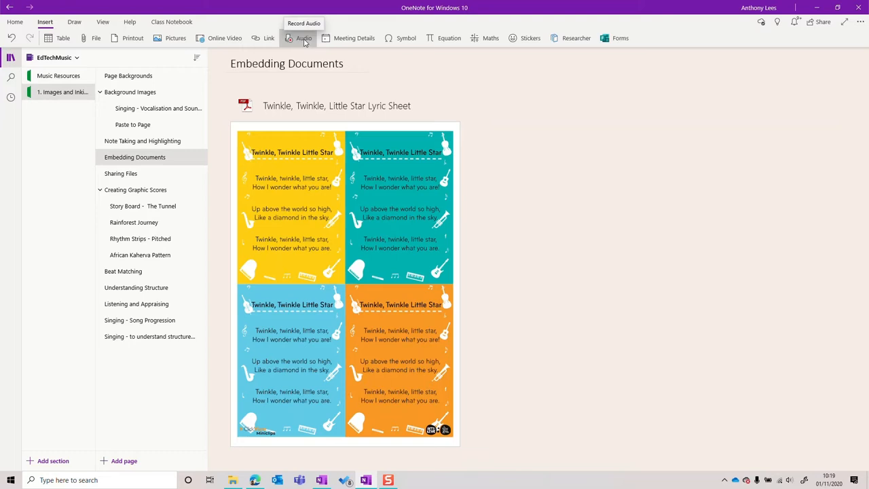
Record a short audio clip onto Embedding Documents, then switch to Note Taking and Highlighting
{"action": "left_click", "coordinate": [501, 158]}
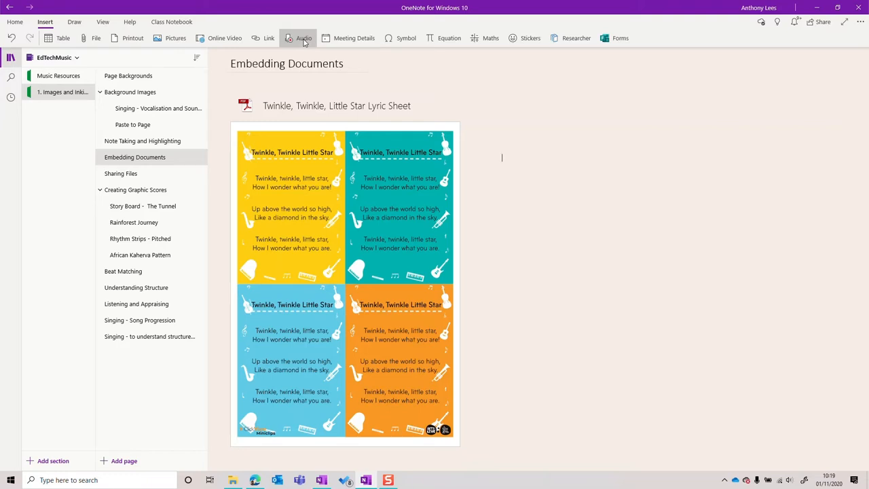
{"action": "left_click", "coordinate": [303, 38]}
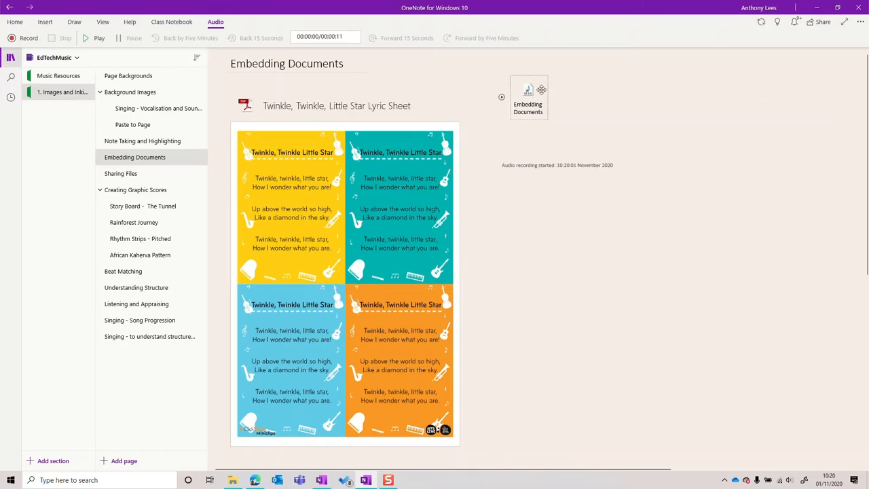
{"action": "left_click", "coordinate": [143, 141]}
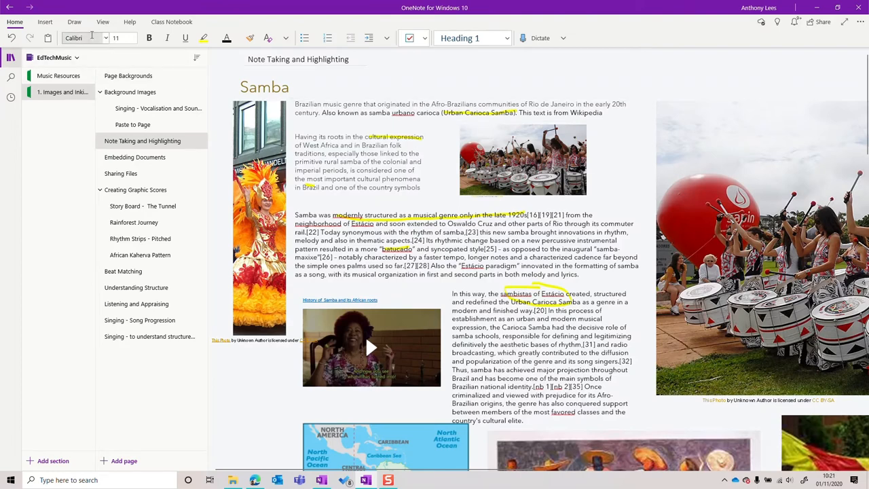
Record and stop an audio clip on Note Taking and Highlighting, then open Sharing Files
{"action": "left_click", "coordinate": [45, 22]}
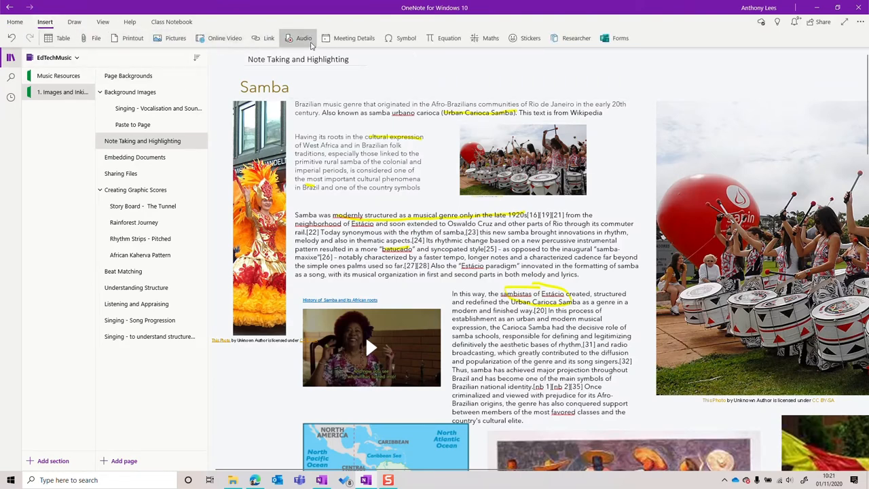
{"action": "left_click", "coordinate": [304, 38]}
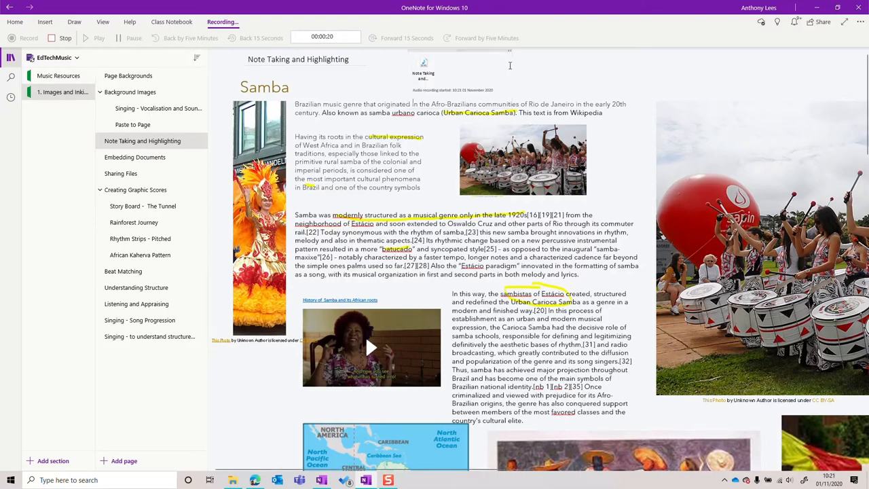
{"action": "left_click", "coordinate": [15, 22]}
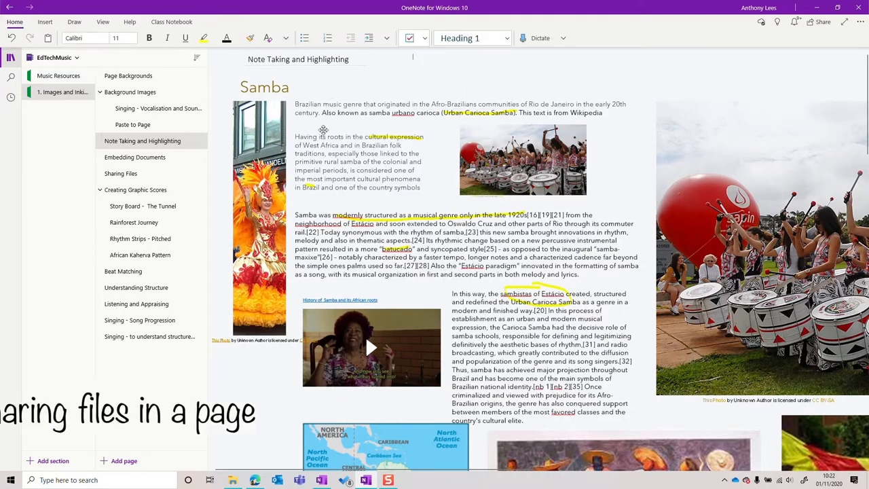
{"action": "left_click", "coordinate": [121, 173]}
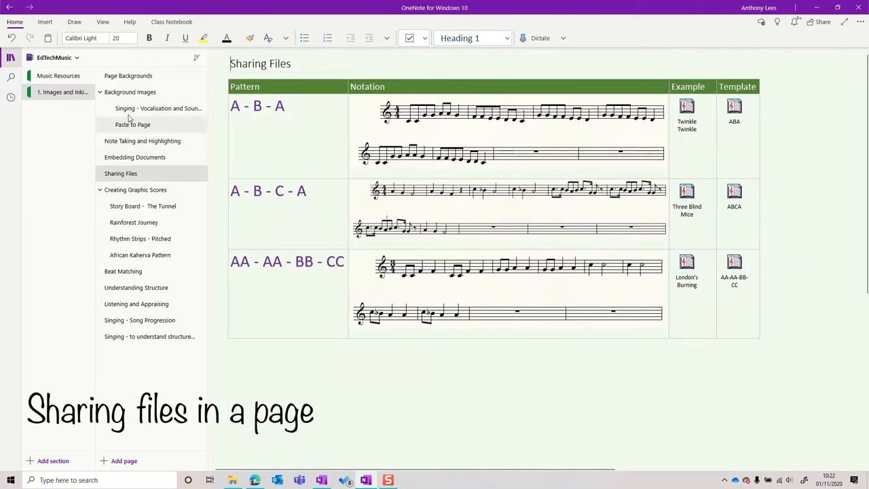
Collapse the section and page lists so the Sharing Files notation table fills the window
{"action": "left_click", "coordinate": [11, 57]}
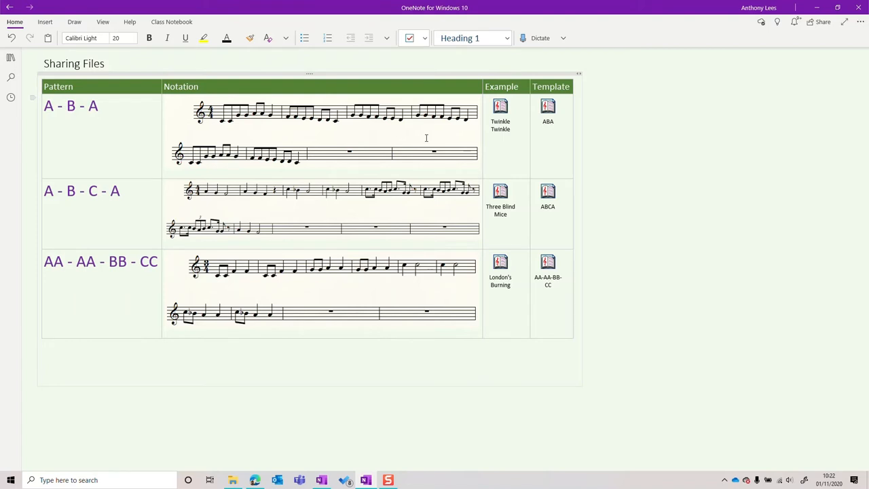
{"action": "left_click", "coordinate": [43, 63]}
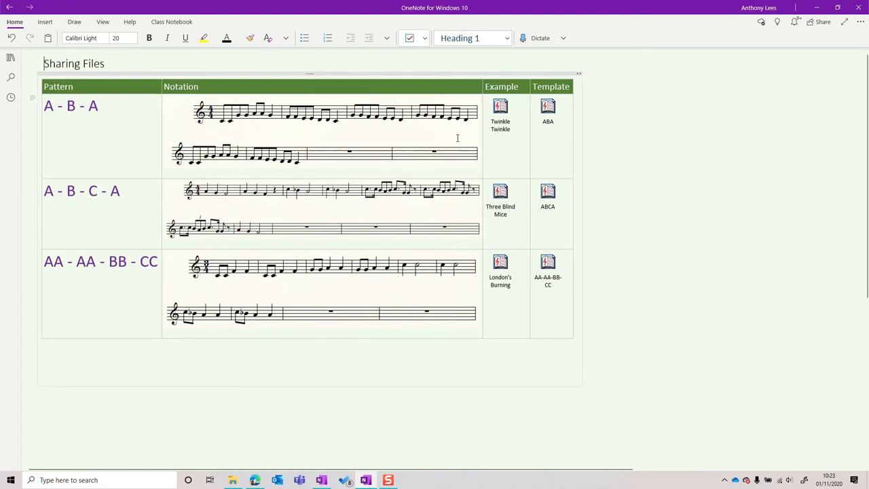
{"action": "mouse_move", "coordinate": [371, 135]}
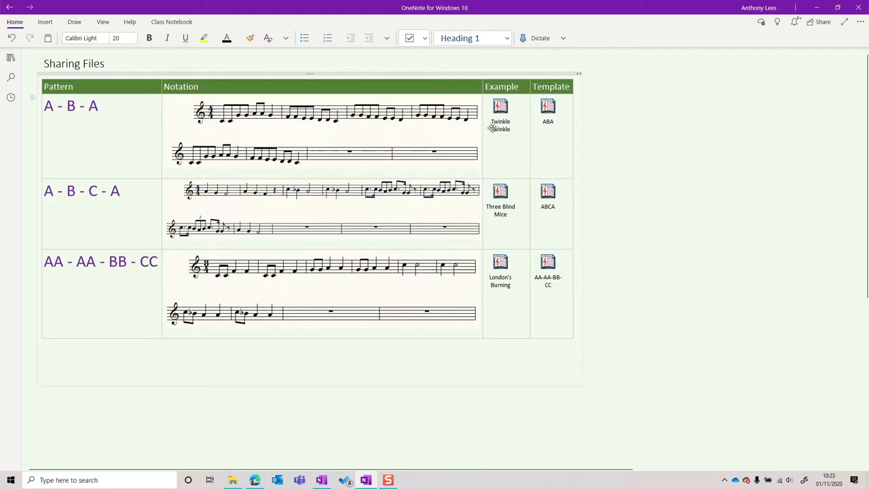
Open Twinkle Twinkle in Finale NotePad, dismiss registration, zoom to 200%, and play the melody
{"action": "left_click", "coordinate": [500, 106]}
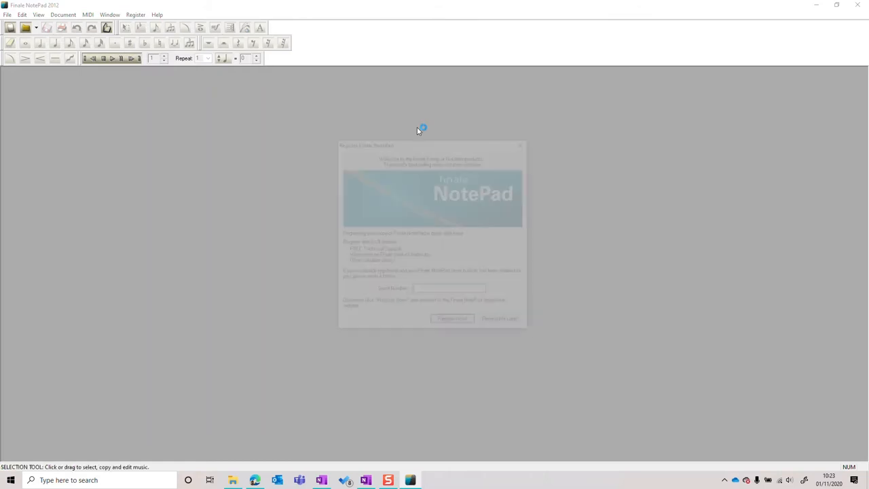
{"action": "left_click", "coordinate": [498, 318]}
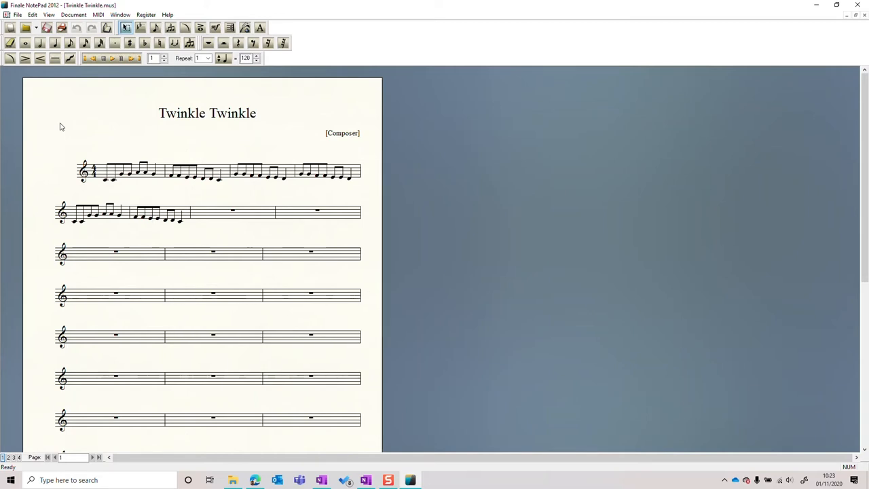
{"action": "left_click", "coordinate": [49, 15]}
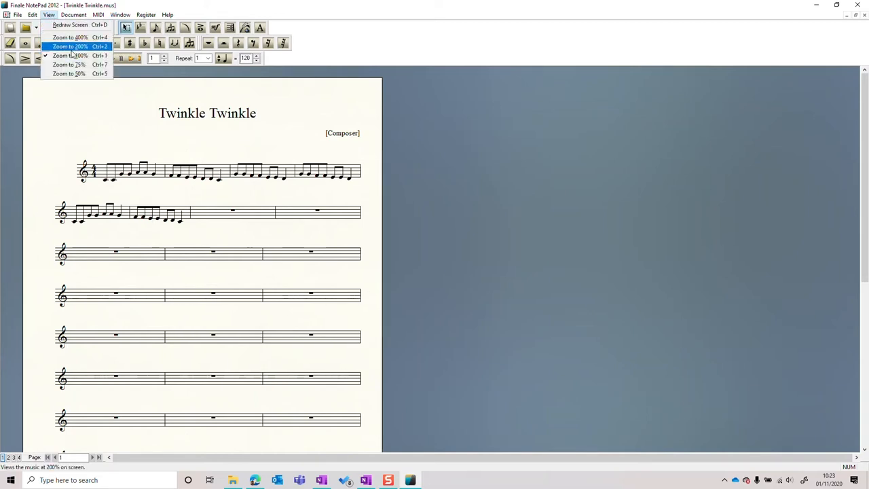
{"action": "left_click", "coordinate": [68, 46]}
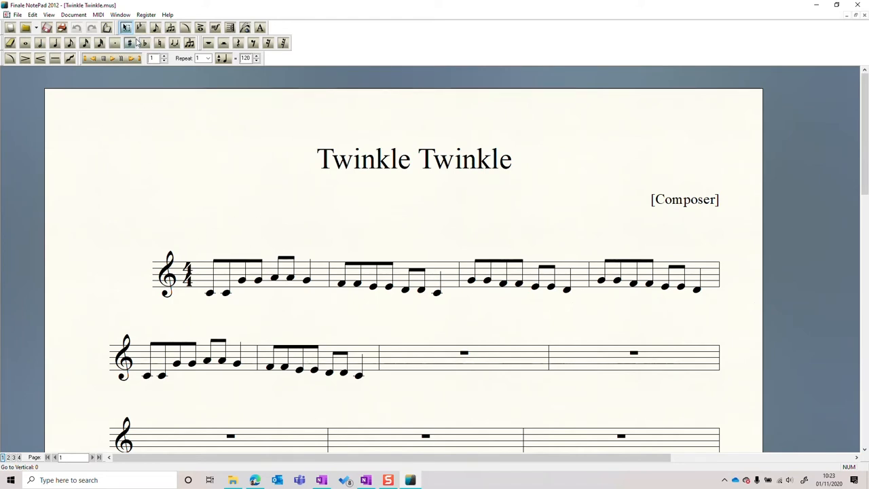
{"action": "left_click", "coordinate": [126, 28]}
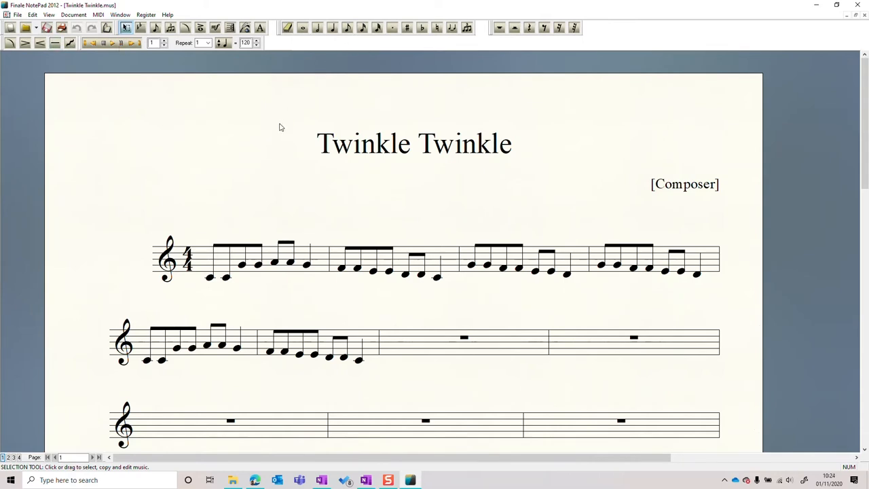
{"action": "mouse_move", "coordinate": [295, 145]}
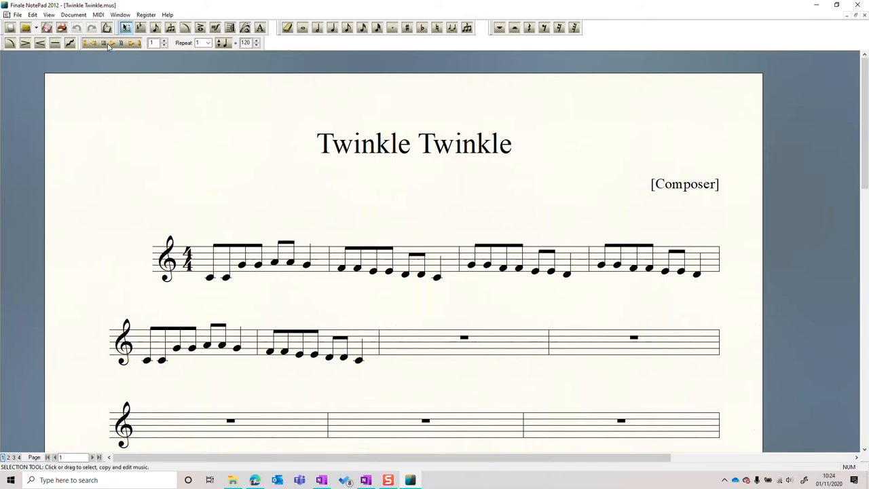
{"action": "left_click", "coordinate": [90, 43]}
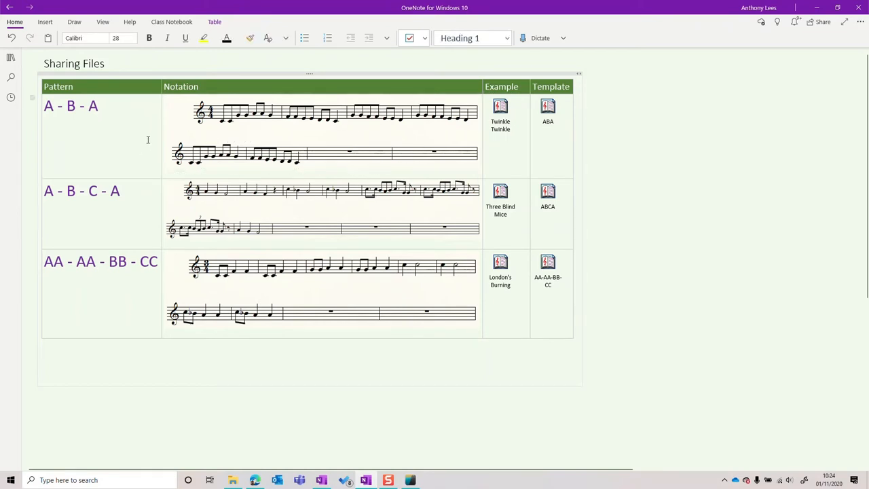
{"action": "left_click", "coordinate": [97, 106]}
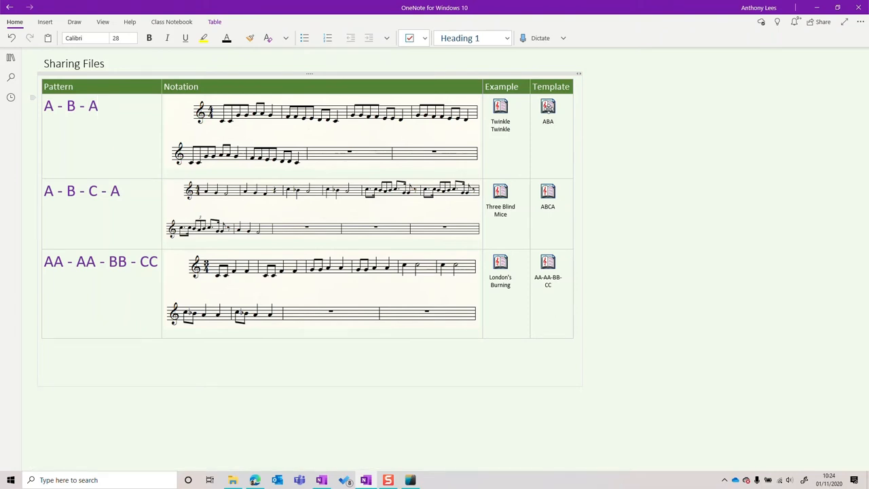
{"action": "left_click", "coordinate": [97, 105]}
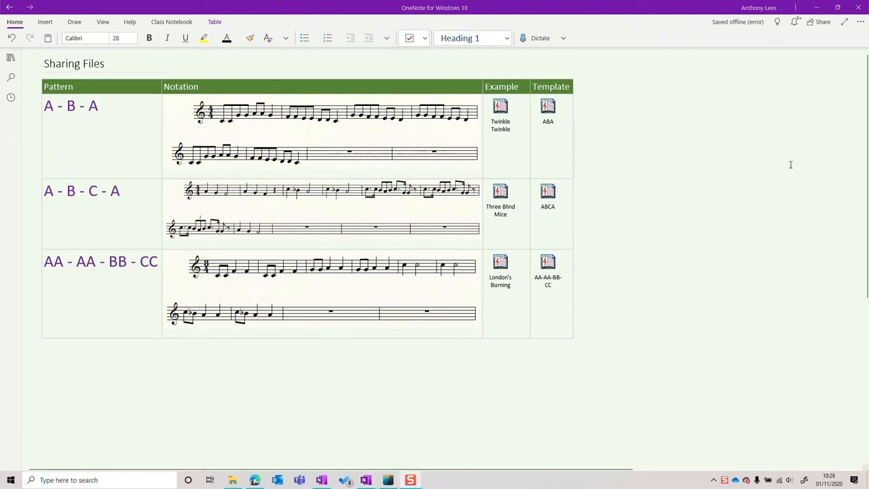
{"action": "mouse_move", "coordinate": [31, 55]}
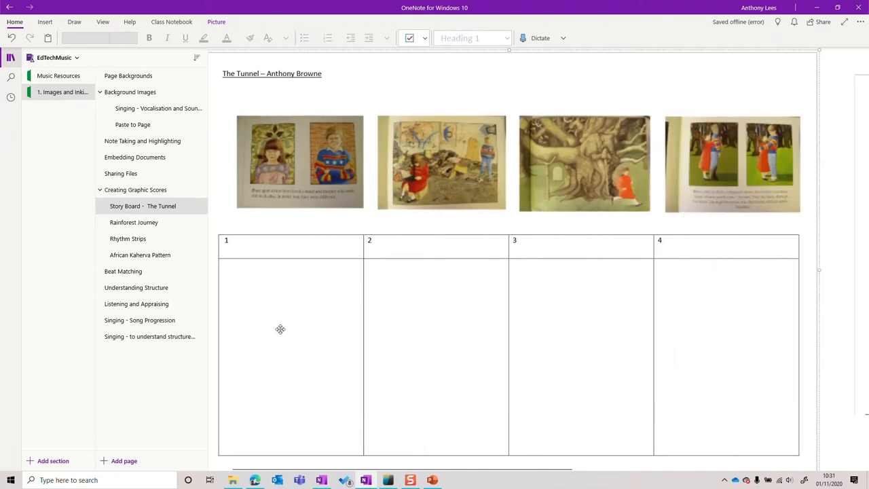
{"action": "mouse_move", "coordinate": [311, 302]}
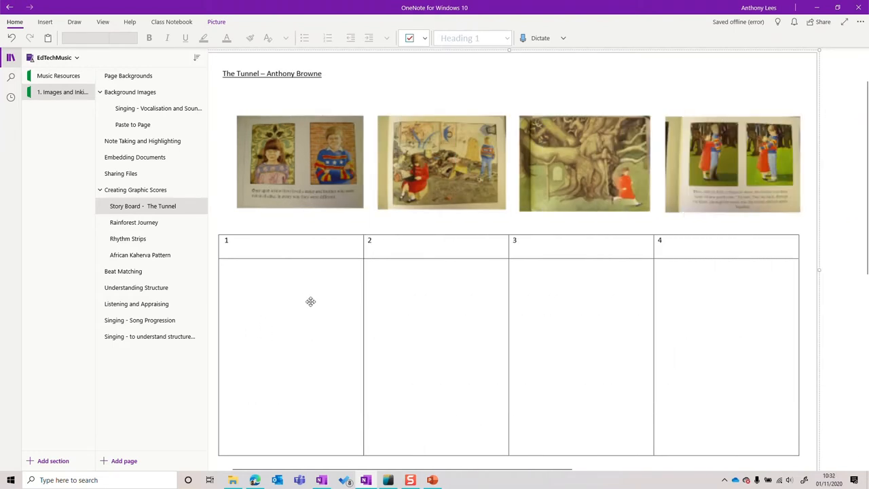
{"action": "mouse_move", "coordinate": [516, 304]}
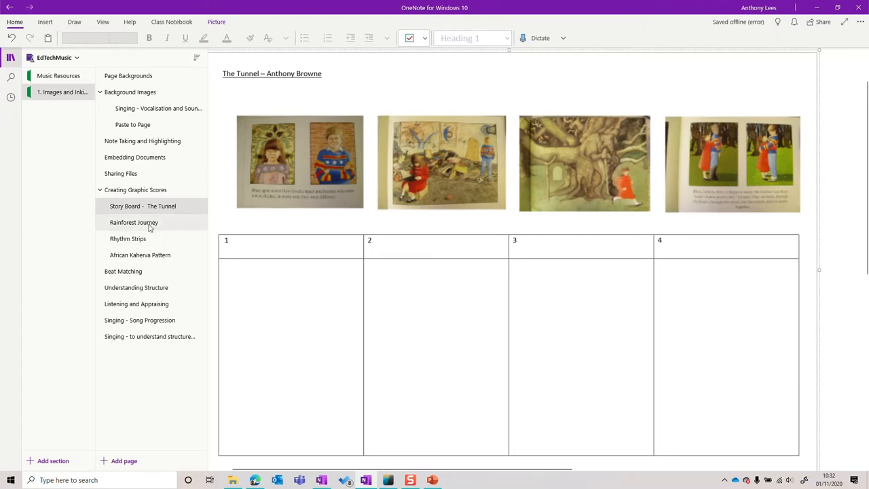
Open the Rainforest Journey page under Creating Graphic Scores
{"action": "left_click", "coordinate": [134, 222]}
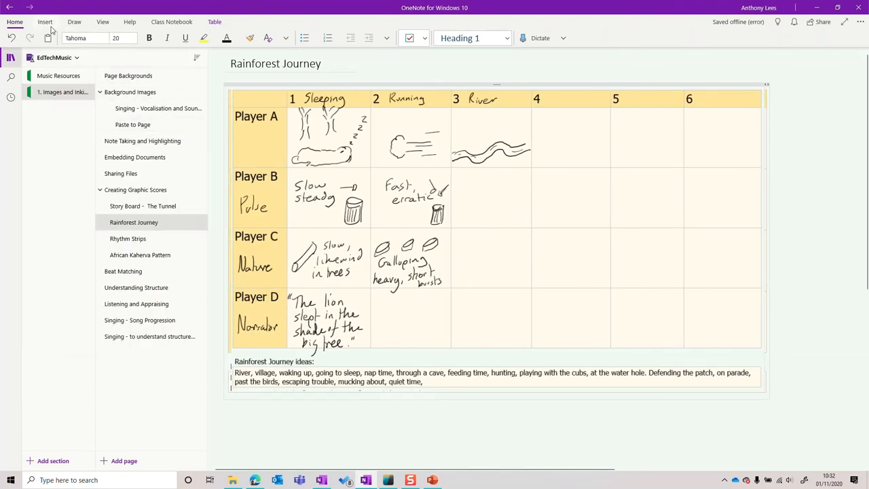
Show the Table tab and the cell Shading colour choices for the player grid
{"action": "left_click", "coordinate": [44, 22]}
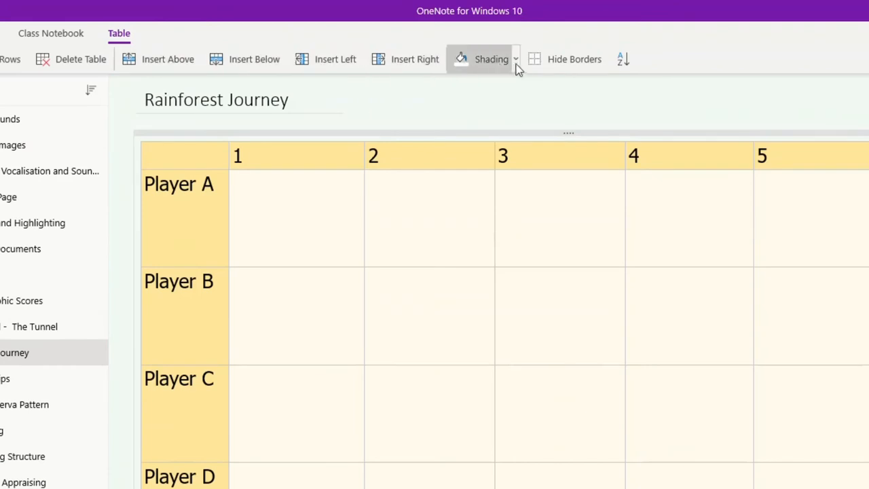
{"action": "left_click", "coordinate": [516, 65]}
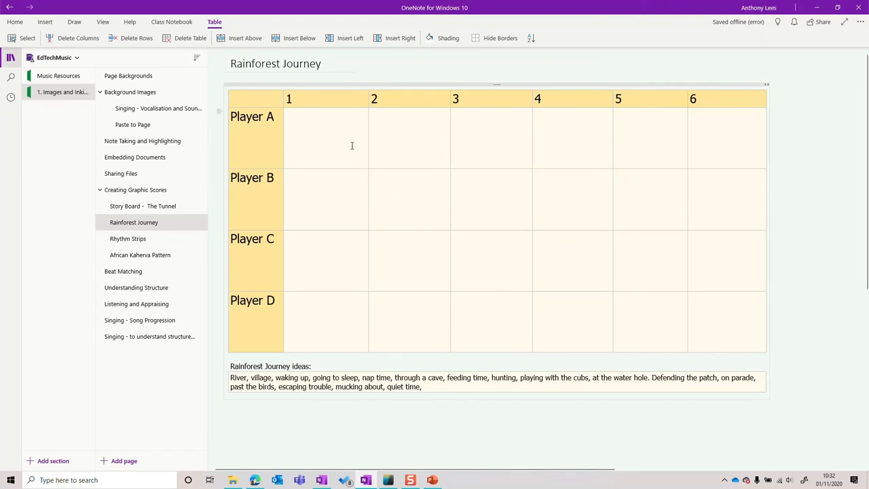
Open the African Kaherva Pattern page and paste onto it with Ctrl+V
{"action": "left_click", "coordinate": [128, 238]}
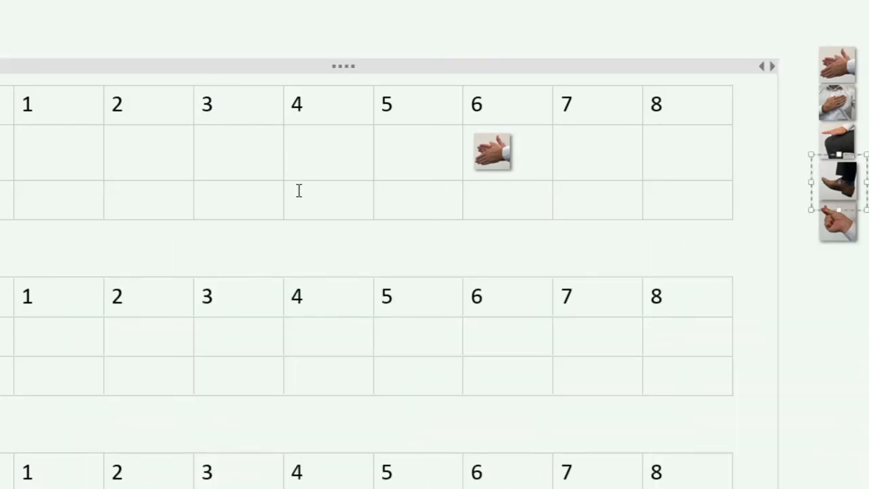
{"action": "key", "text": "ctrl+v"}
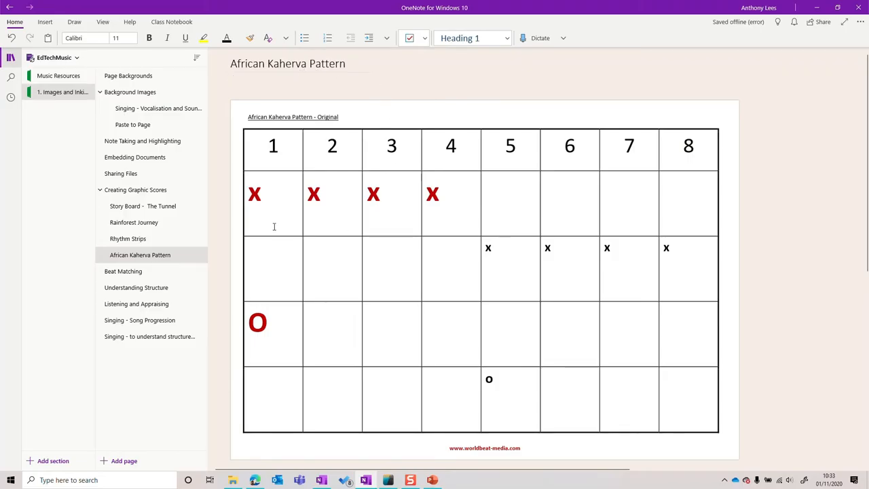
{"action": "mouse_move", "coordinate": [446, 212]}
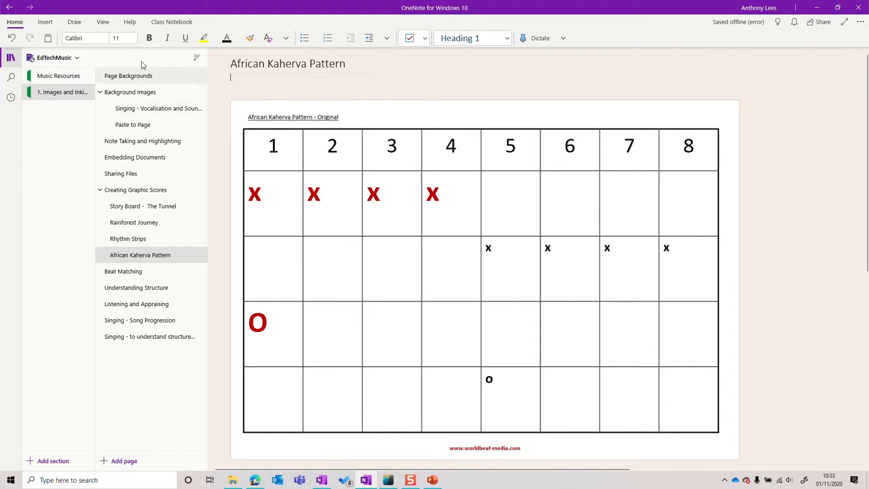
Choose the black pen from the Draw tab's pen gallery
{"action": "left_click", "coordinate": [74, 21]}
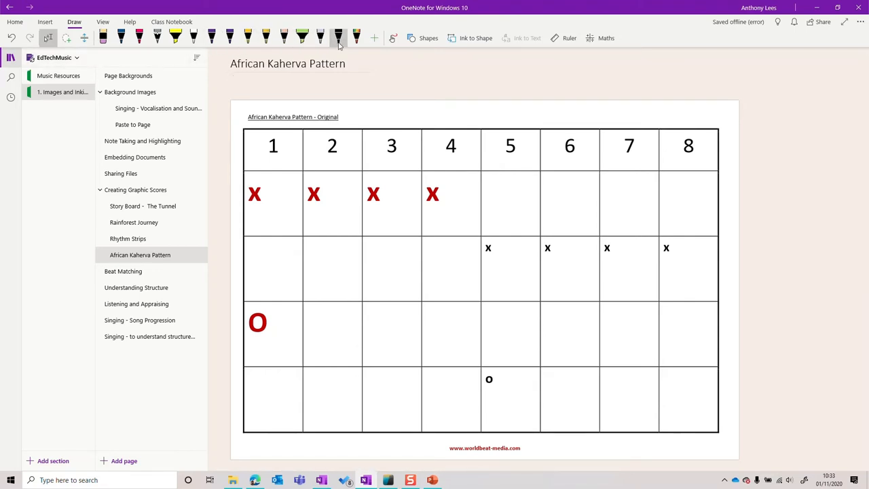
{"action": "left_click", "coordinate": [128, 238]}
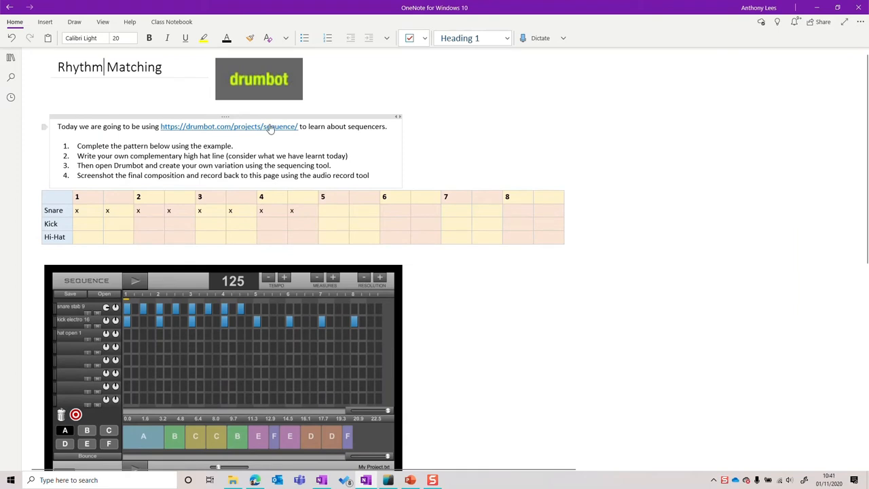
Scroll Rhythm Matching, click into the snare grid's first Kick cell, and show Insert options
{"action": "scroll", "scroll_direction": "down", "scroll_amount": 3}
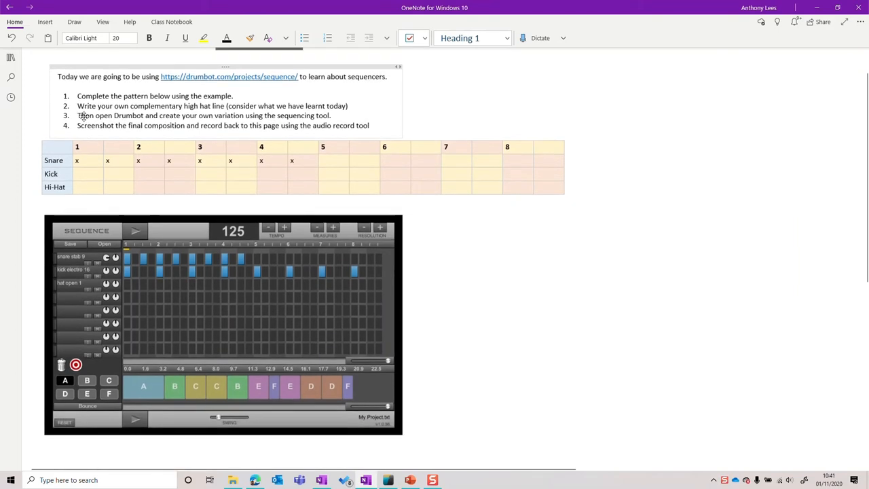
{"action": "scroll", "scroll_direction": "down", "scroll_amount": 3}
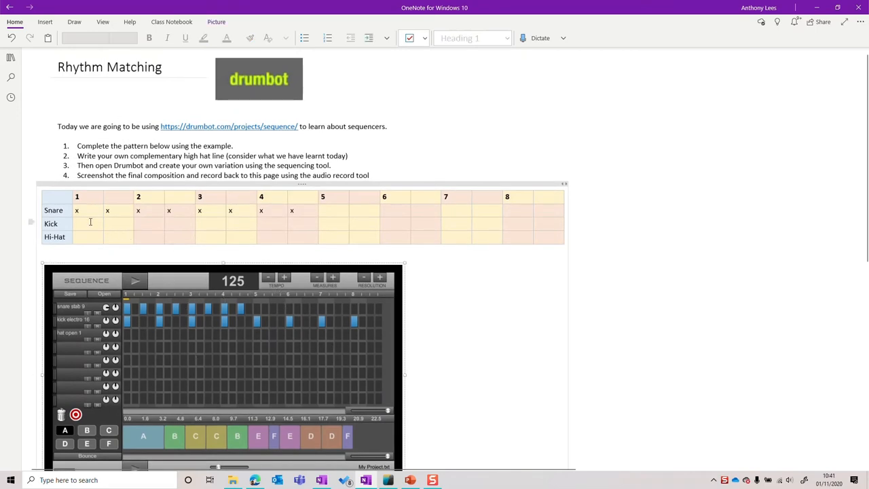
{"action": "left_click", "coordinate": [201, 223]}
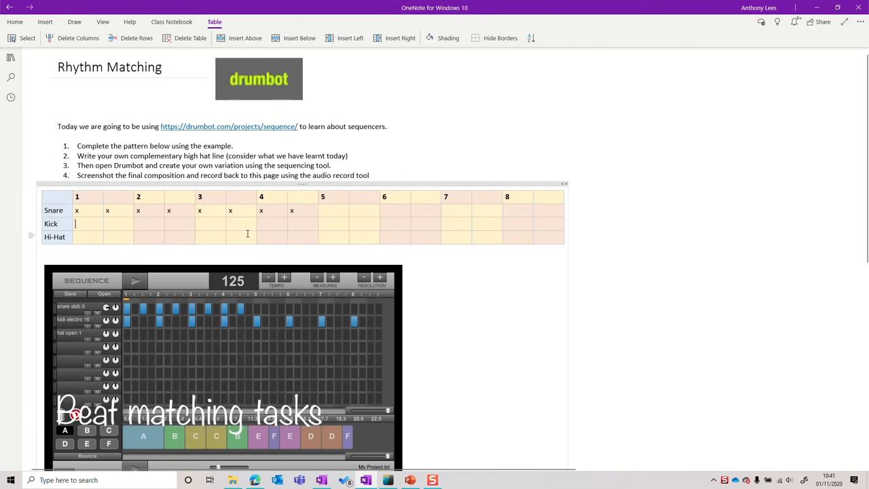
{"action": "mouse_move", "coordinate": [229, 257]}
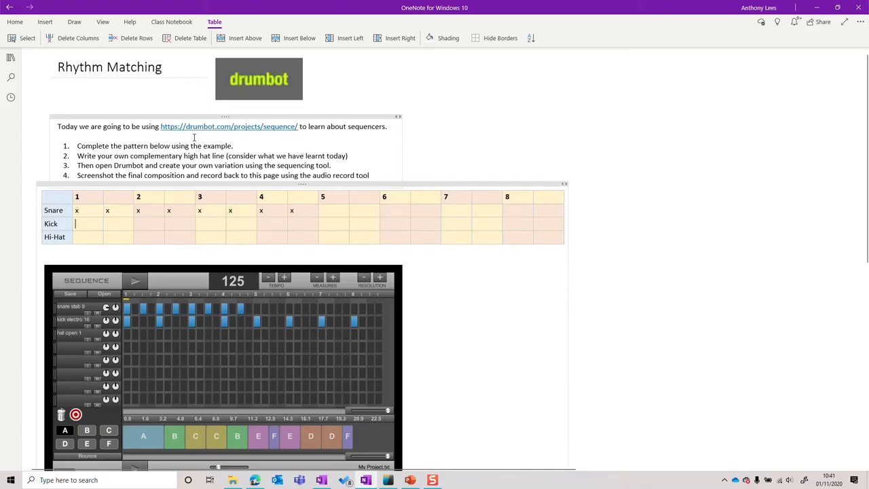
{"action": "mouse_move", "coordinate": [264, 135]}
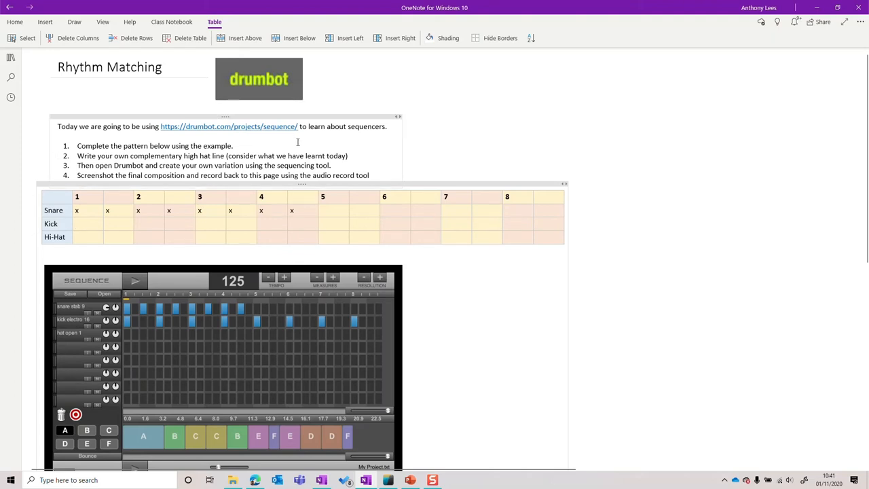
{"action": "left_click", "coordinate": [87, 224]}
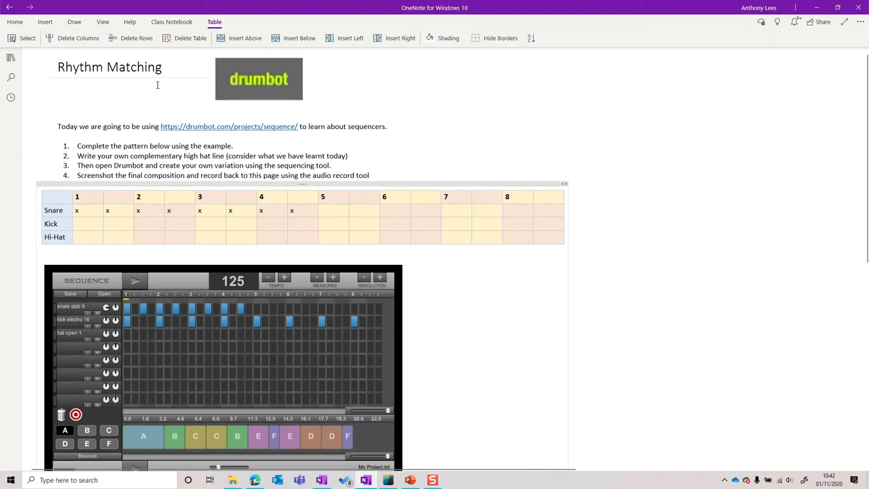
{"action": "left_click", "coordinate": [45, 22]}
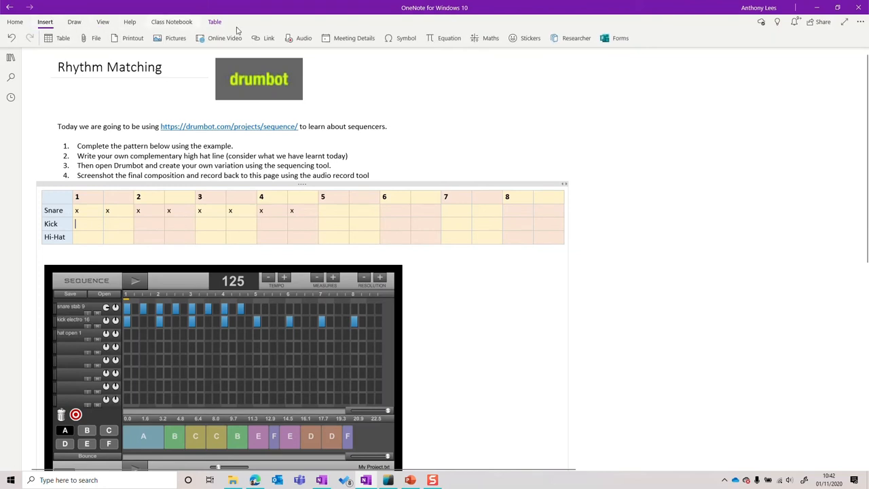
{"action": "mouse_move", "coordinate": [304, 37]}
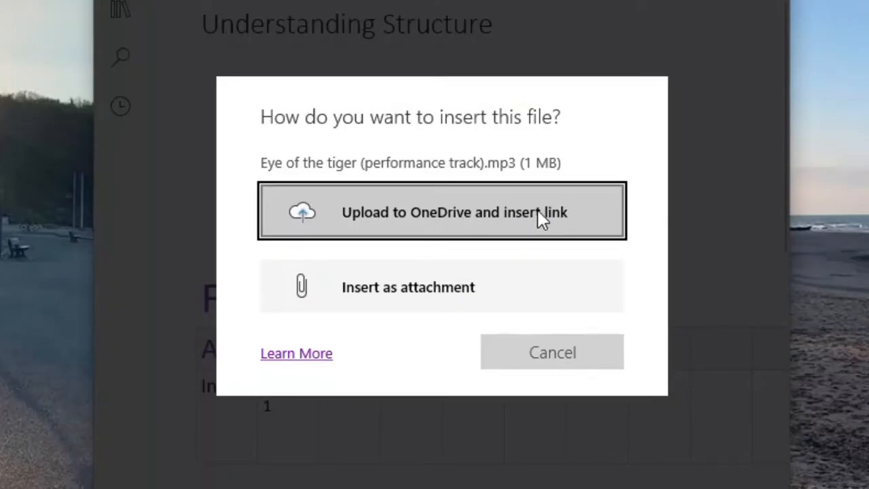
{"action": "mouse_move", "coordinate": [360, 234]}
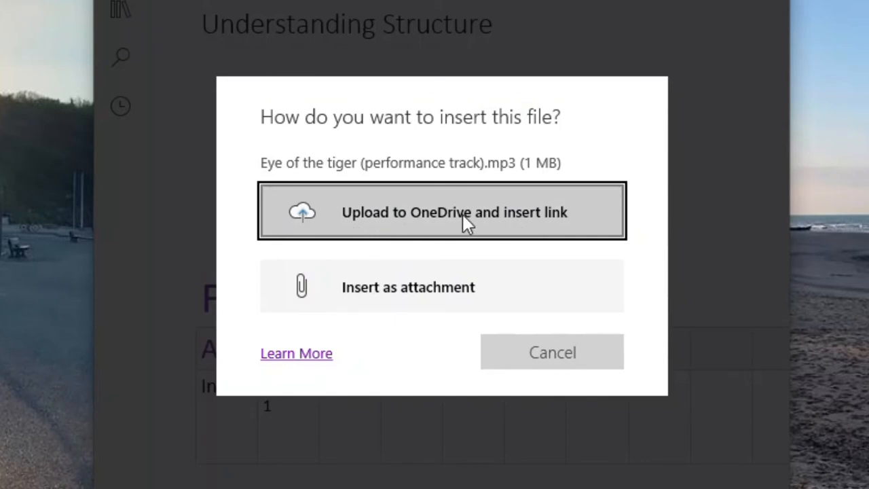
{"action": "mouse_move", "coordinate": [499, 294]}
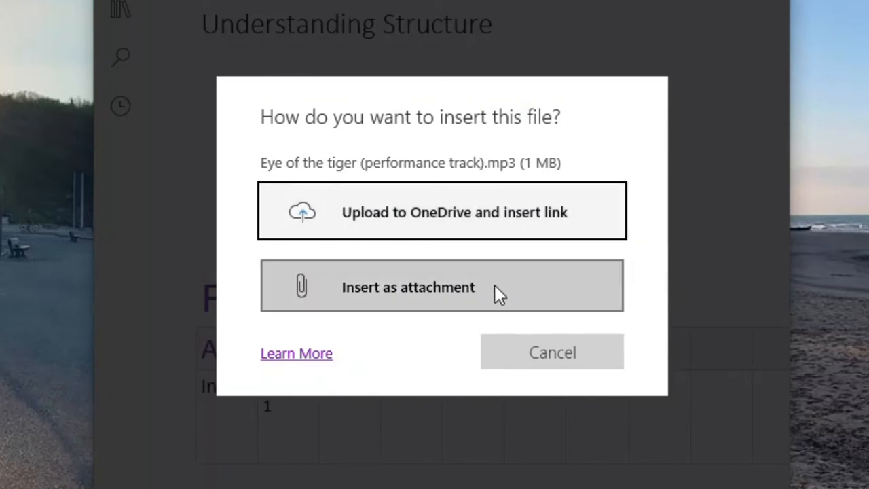
Insert Eye of the tiger (performance track).mp3 as an attachment instead of a link
{"action": "left_click", "coordinate": [442, 286]}
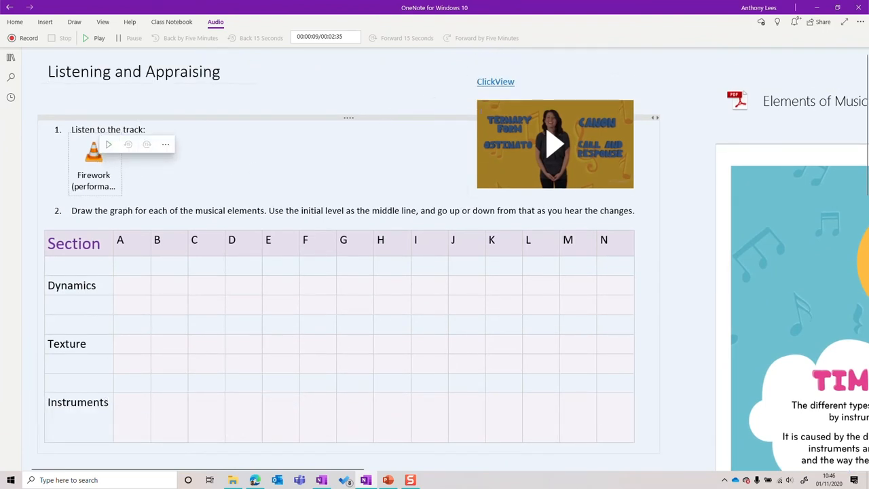
Go to the Listening and Appraising page and click into the musical elements table
{"action": "left_click", "coordinate": [555, 144]}
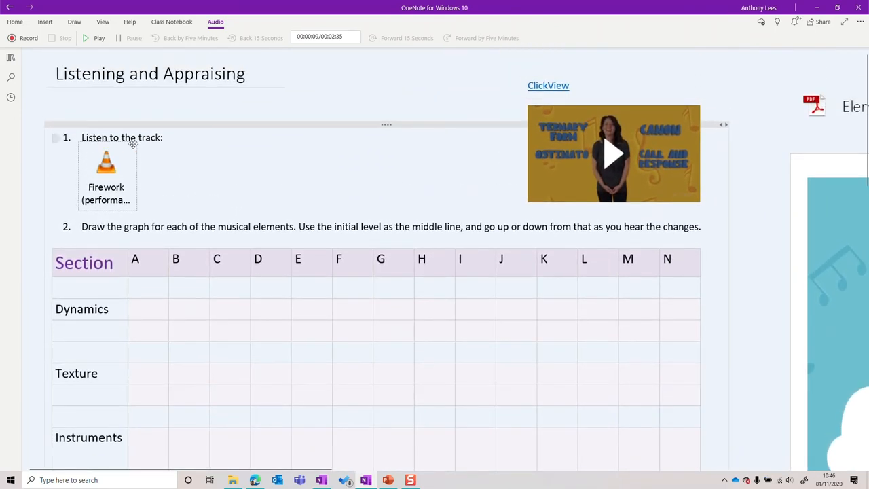
{"action": "scroll", "scroll_direction": "down", "scroll_amount": 3}
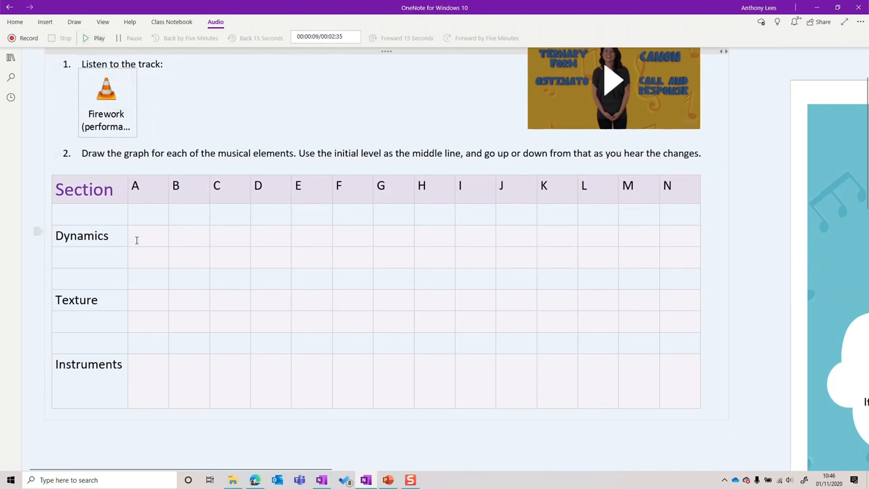
{"action": "left_click", "coordinate": [150, 365]}
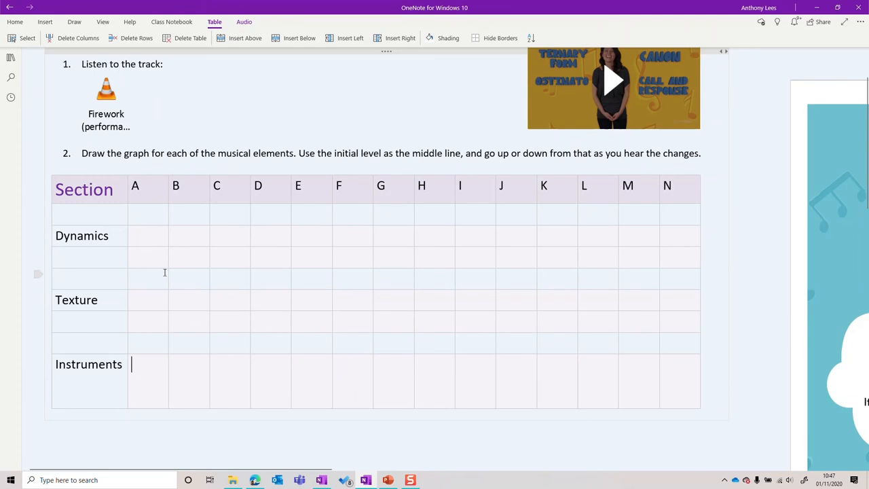
With the dark blue pen, ink the dynamics line from section A, rising in B and D, fading to F
{"action": "left_click", "coordinate": [74, 21]}
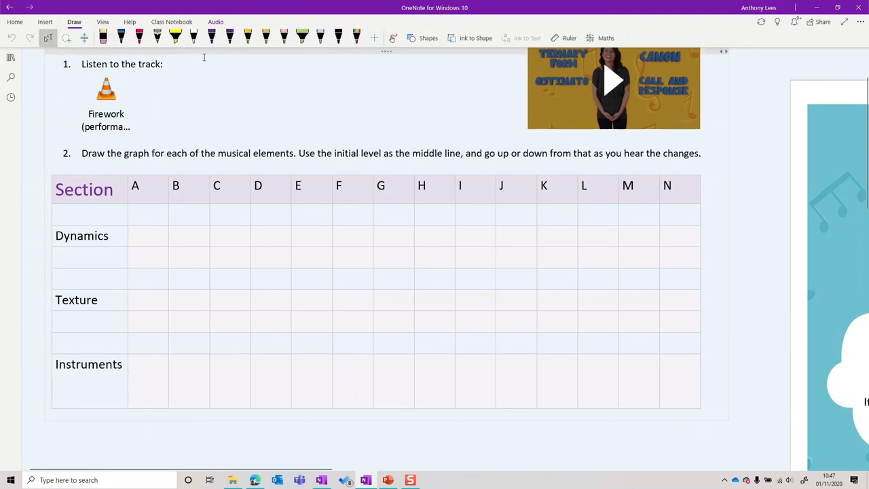
{"action": "left_click", "coordinate": [126, 37]}
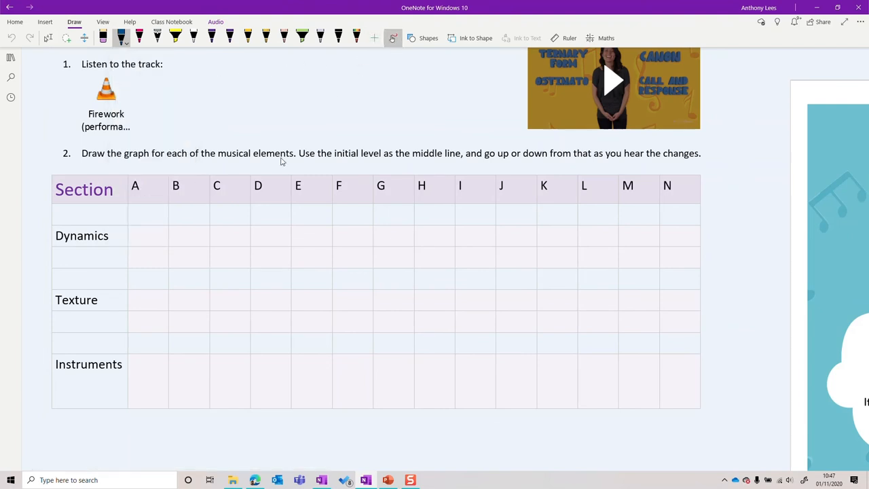
{"action": "mouse_move", "coordinate": [134, 233]}
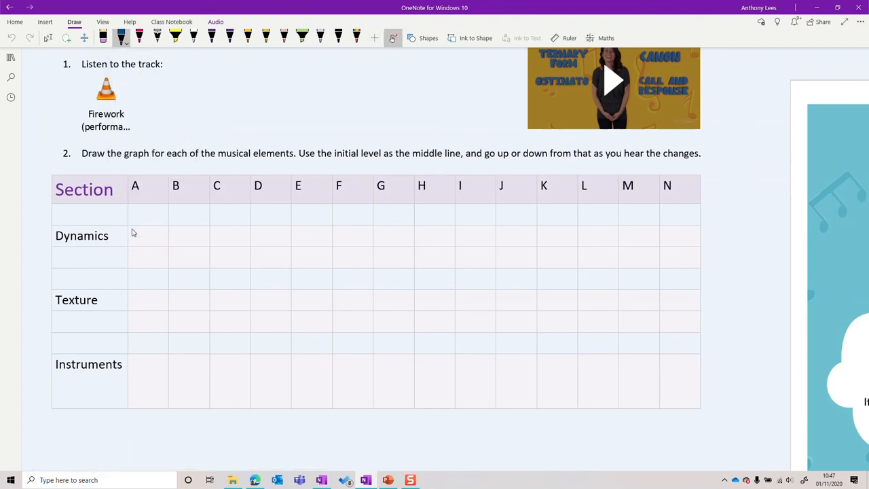
{"action": "mouse_move", "coordinate": [180, 225]}
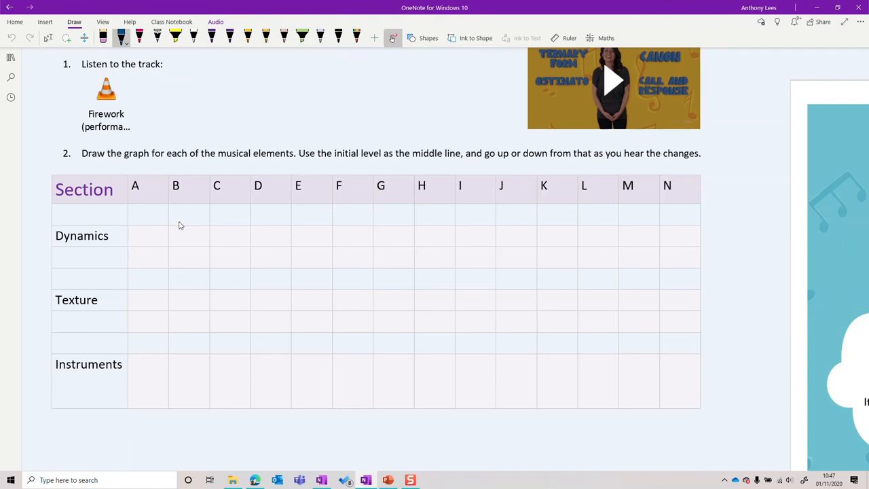
{"action": "mouse_move", "coordinate": [129, 250]}
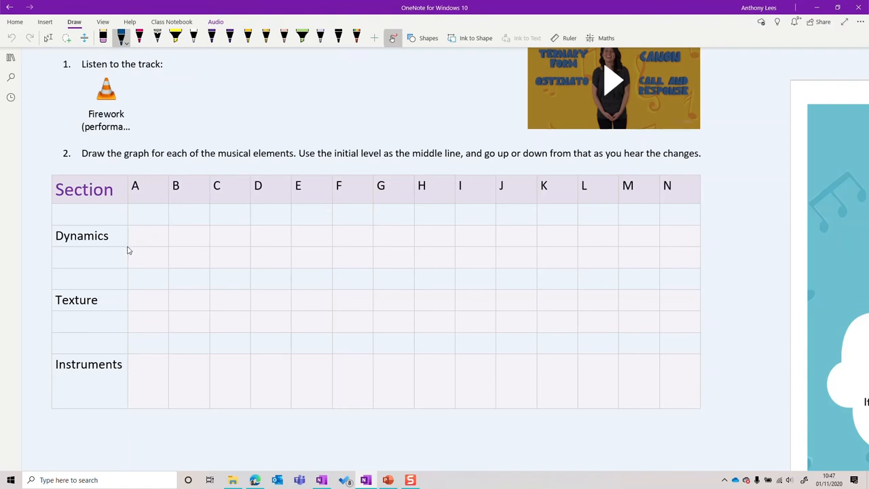
{"action": "left_click_drag", "start_coordinate": [127, 250], "coordinate": [166, 248]}
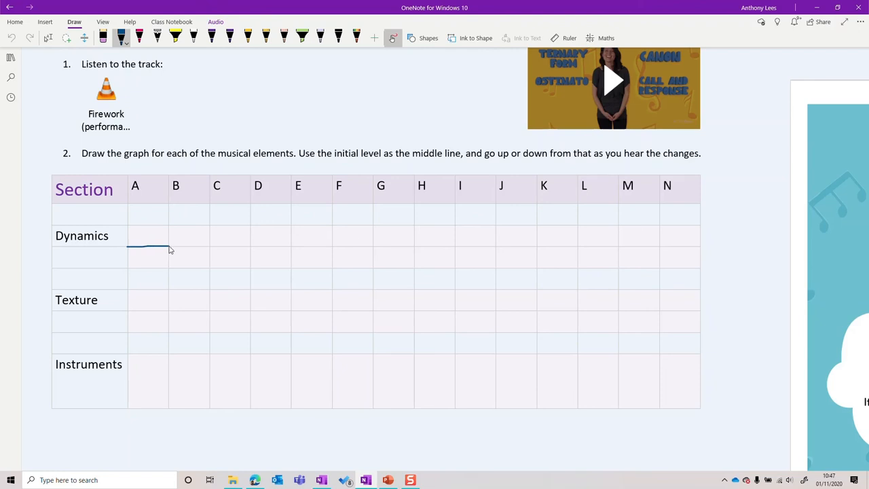
{"action": "left_click_drag", "start_coordinate": [169, 248], "coordinate": [204, 243]}
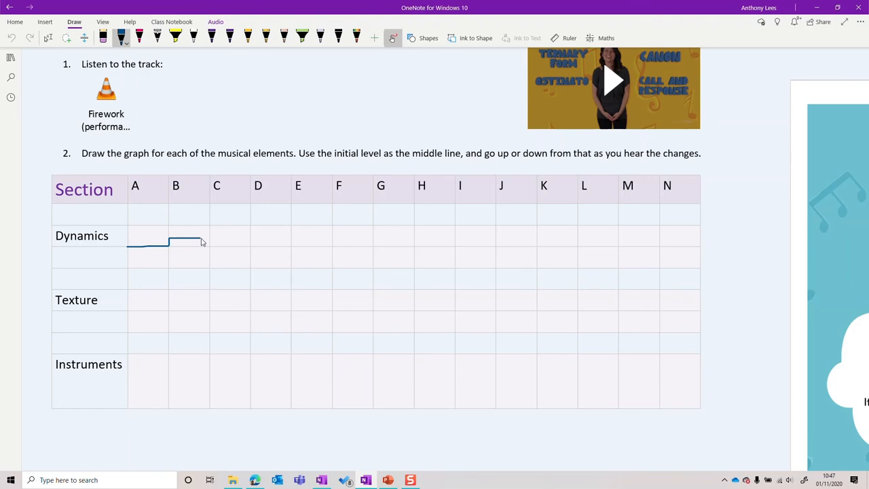
{"action": "left_click_drag", "start_coordinate": [200, 242], "coordinate": [249, 242]}
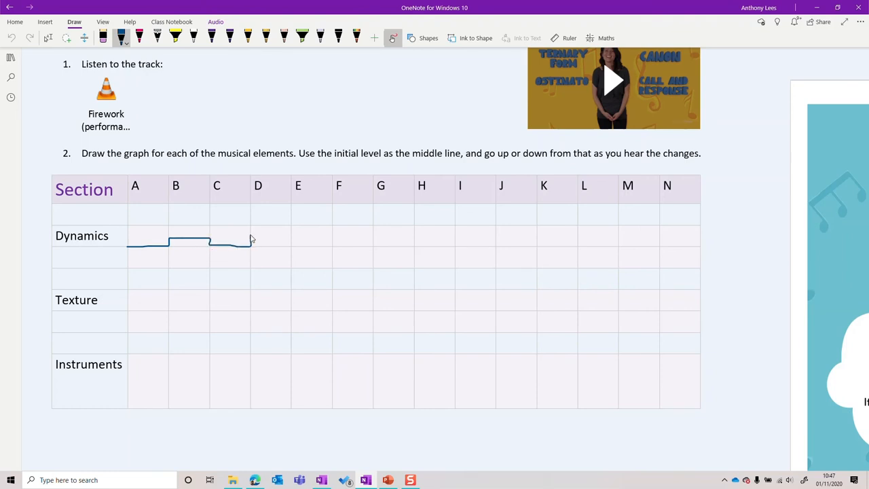
{"action": "left_click_drag", "start_coordinate": [250, 234], "coordinate": [372, 246]}
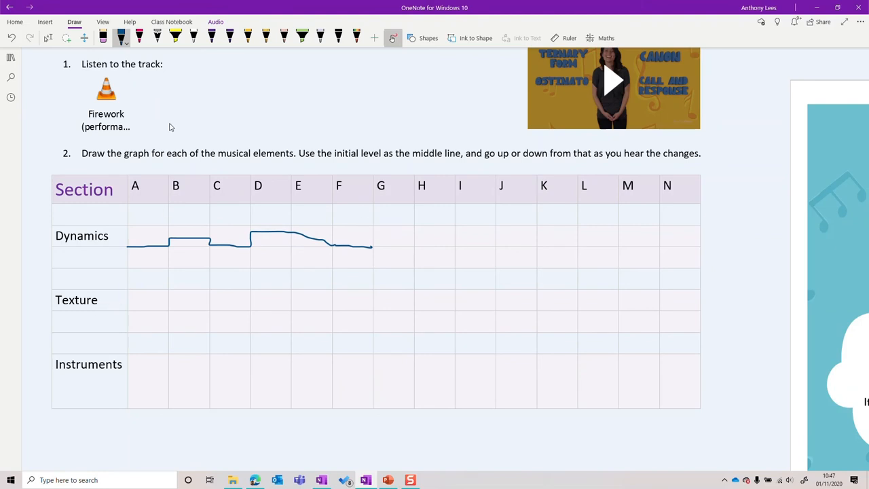
Pick a rainbow-coloured pen and ink the texture line across sections A to D
{"action": "left_click", "coordinate": [229, 37]}
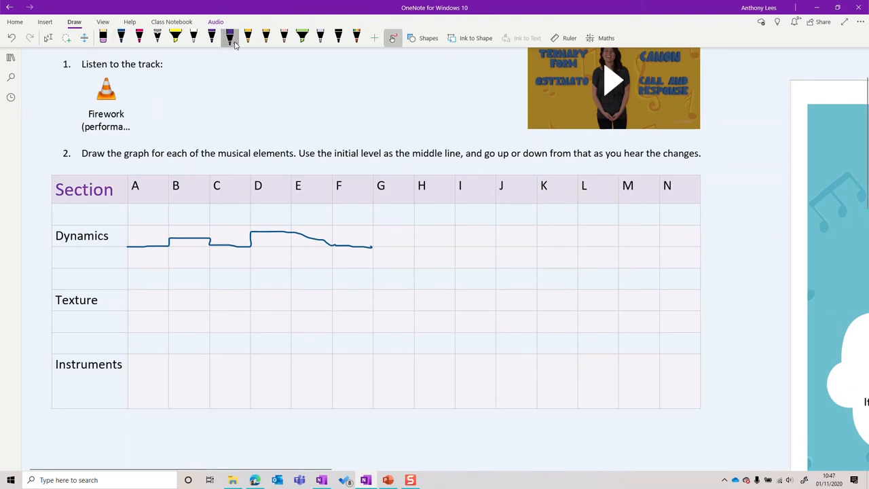
{"action": "left_click", "coordinate": [230, 45]}
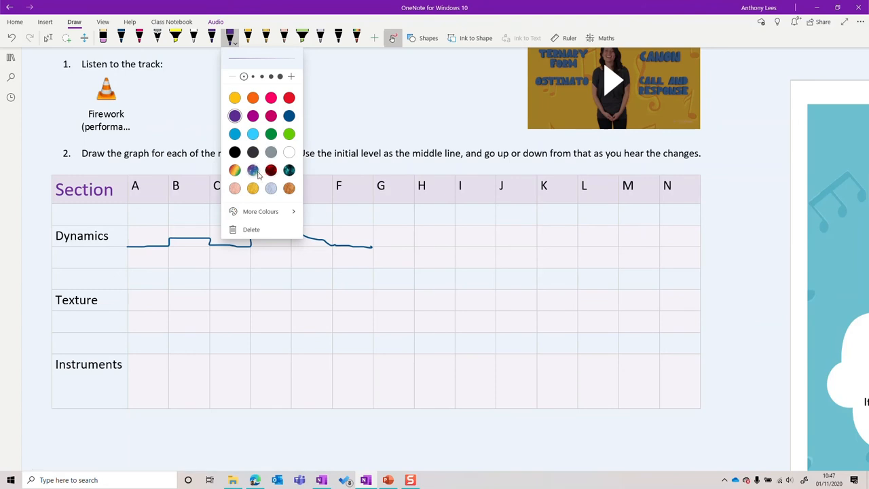
{"action": "mouse_move", "coordinate": [235, 170]}
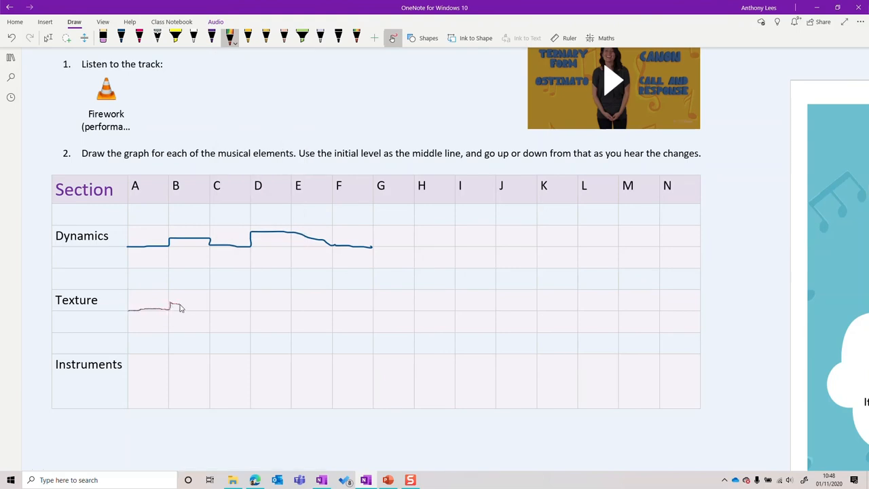
{"action": "left_click_drag", "start_coordinate": [180, 305], "coordinate": [288, 309]}
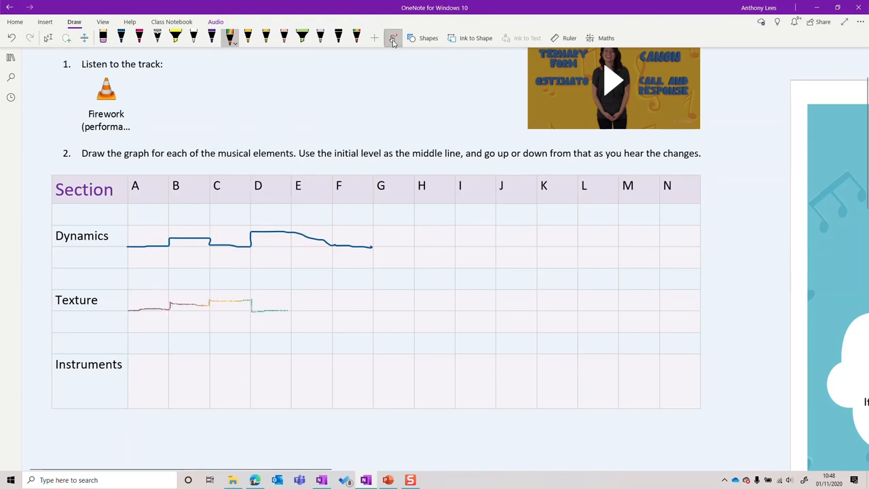
{"action": "left_click", "coordinate": [149, 364]}
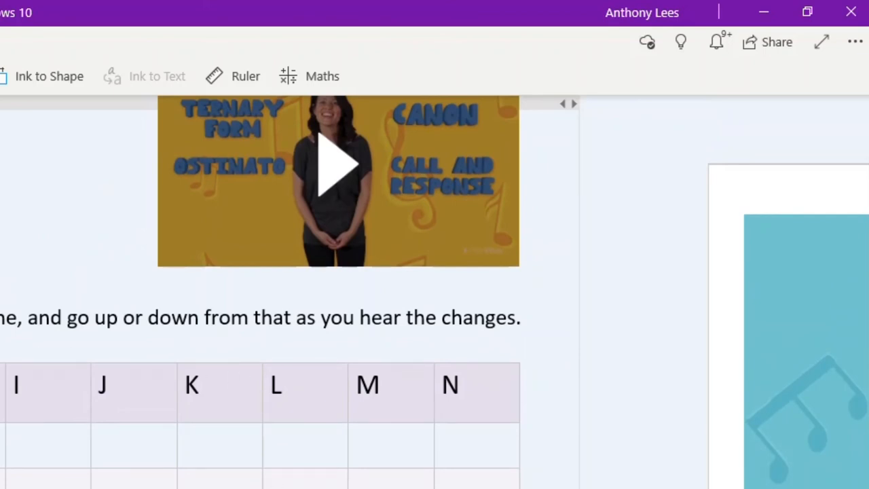
{"action": "mouse_move", "coordinate": [554, 229]}
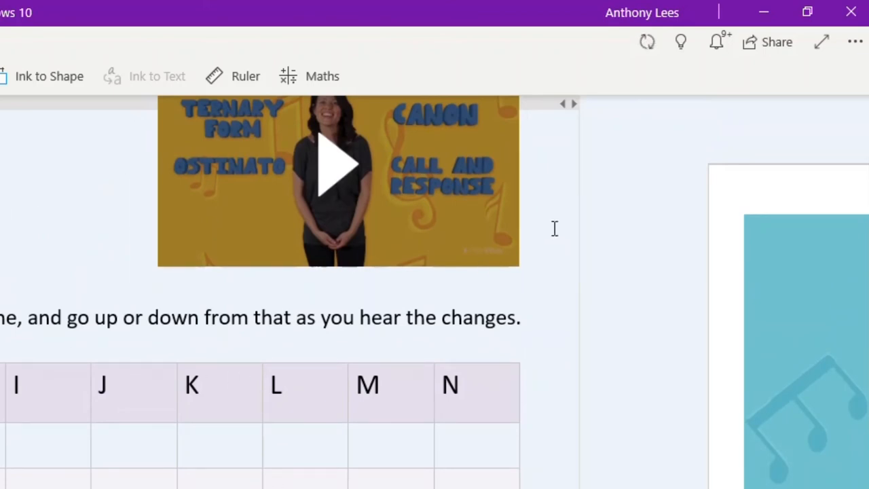
{"action": "left_click", "coordinate": [855, 41]}
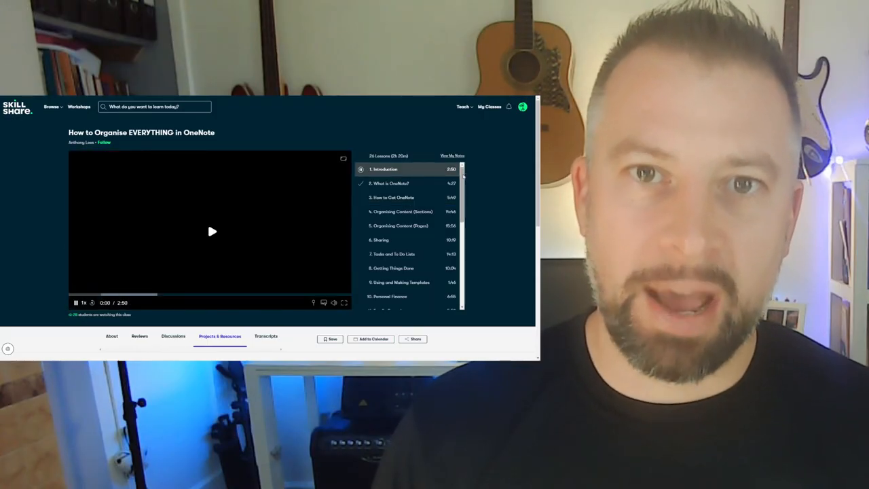
Go to the Skillshare home page and scroll down to Join a Workshop and Recommended Lists
{"action": "left_click", "coordinate": [212, 232]}
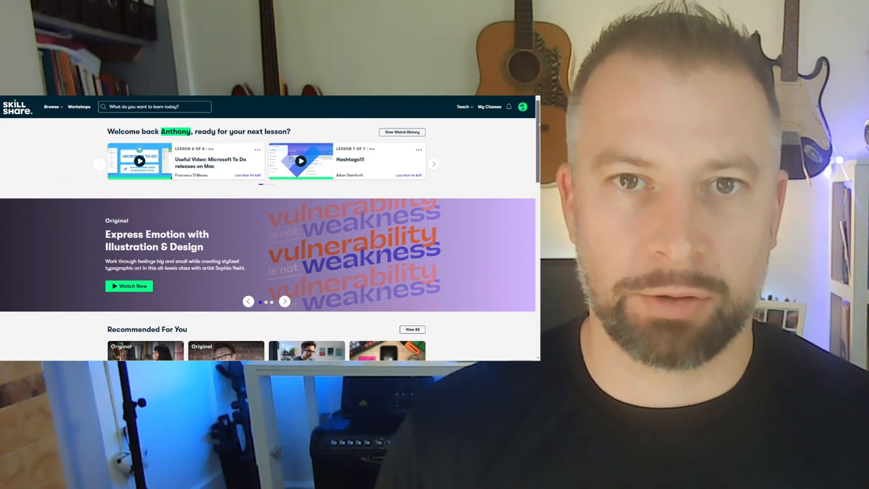
{"action": "scroll", "scroll_direction": "down", "scroll_amount": 3}
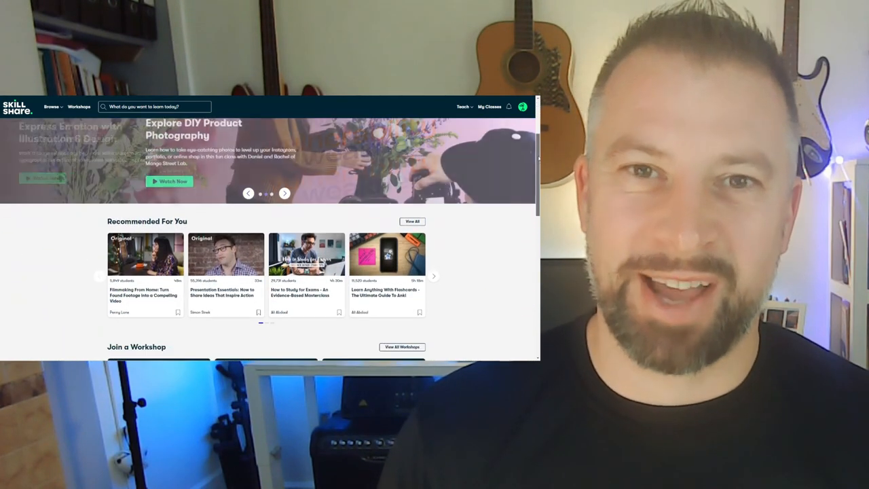
{"action": "scroll", "scroll_direction": "down", "scroll_amount": 3}
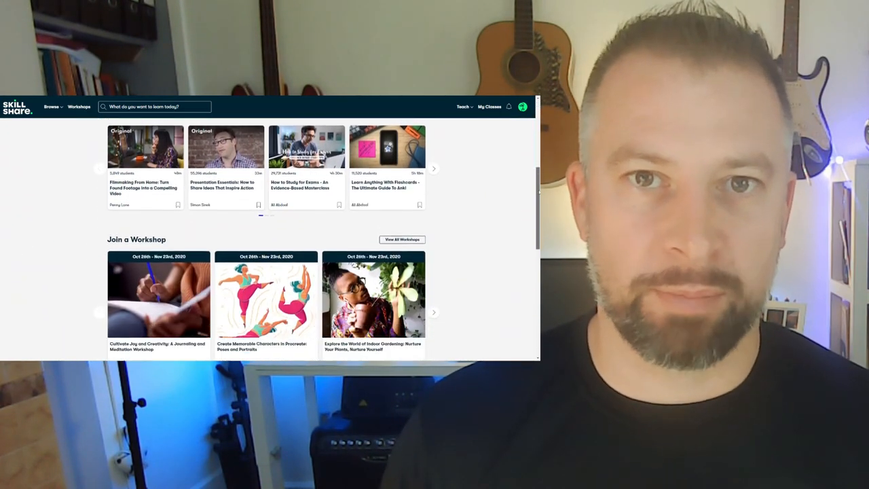
{"action": "scroll", "scroll_direction": "down", "scroll_amount": 3}
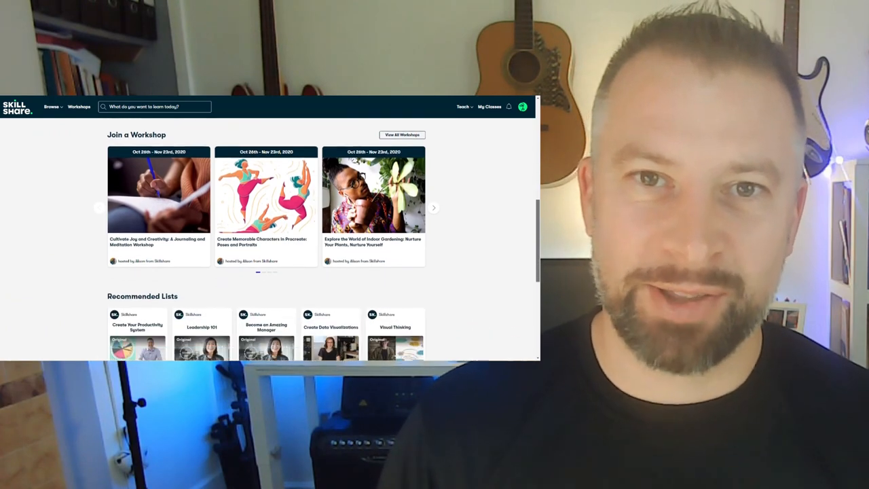